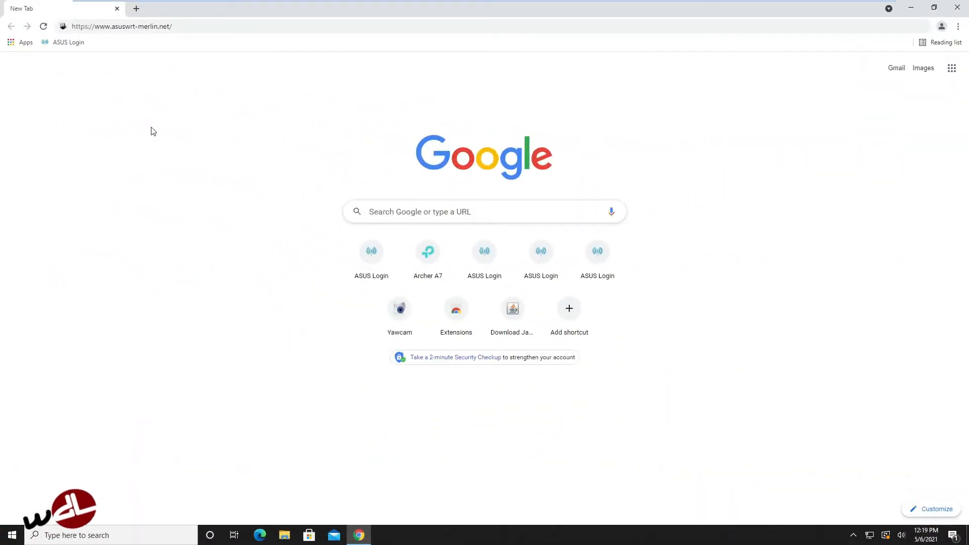
- Load asuswrt-merlin.net and review the Latest release table of supported router models
left_click(122, 27)
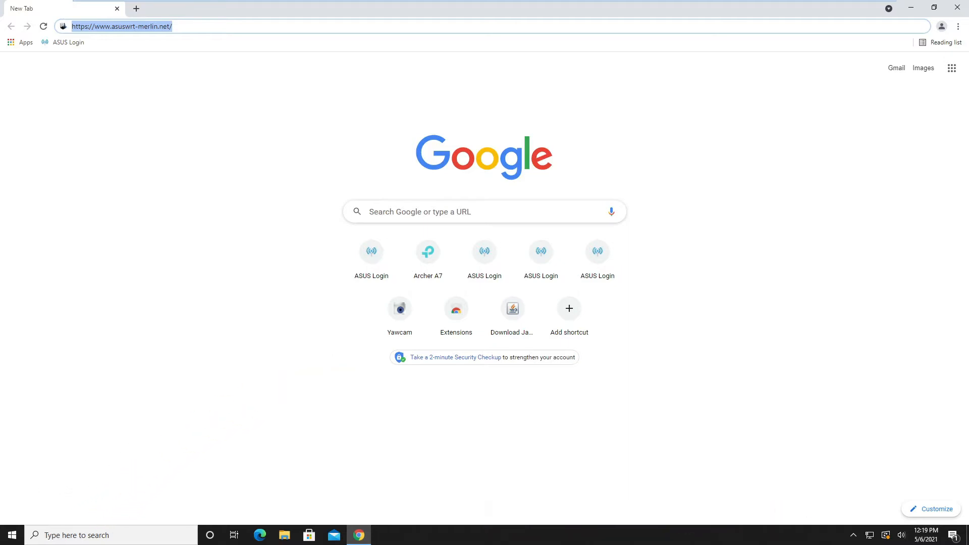
mouse_move(164, 73)
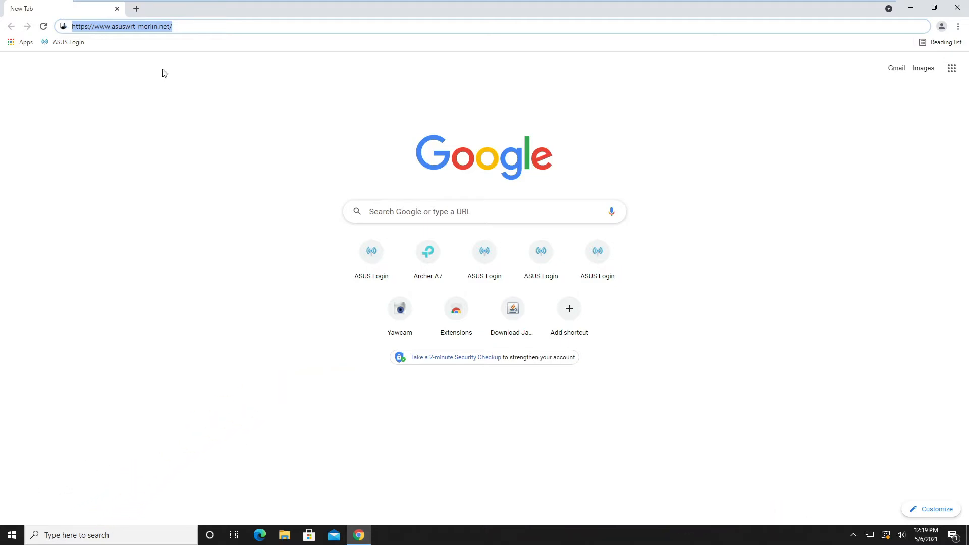
key("Enter")
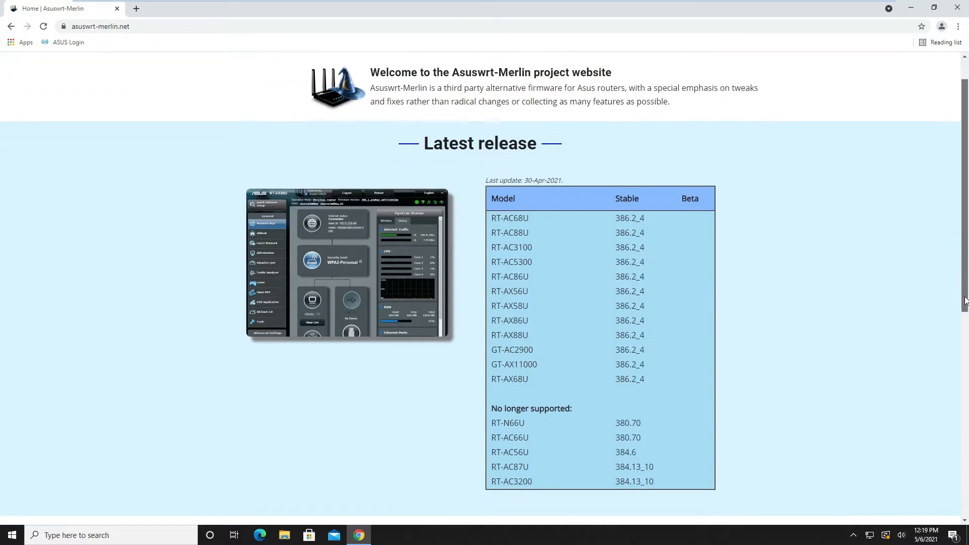
scroll("down", 3)
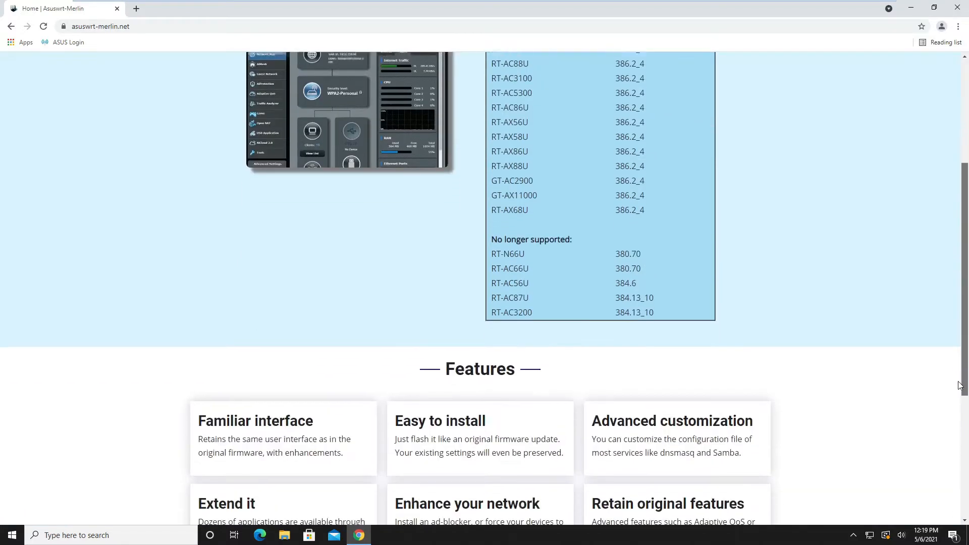
scroll("down", 3)
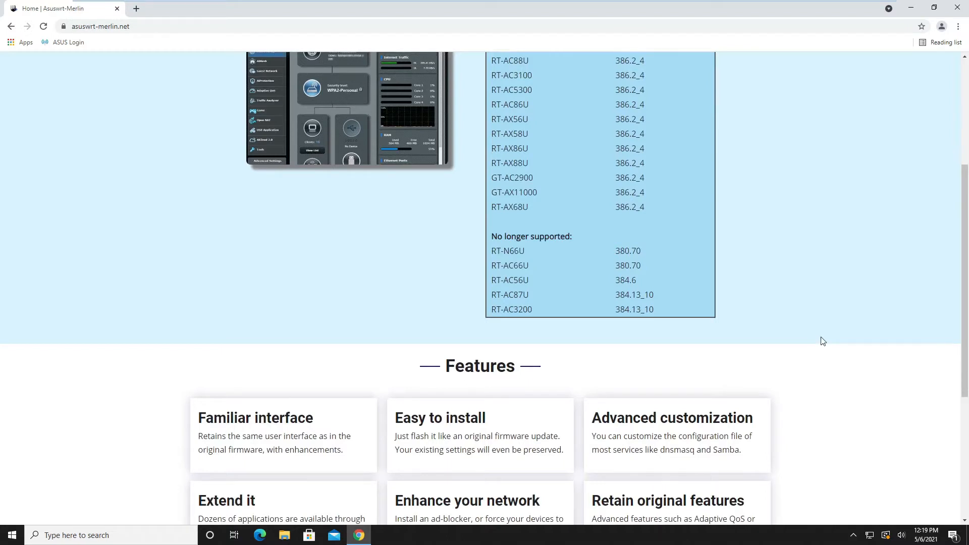
mouse_move(487, 254)
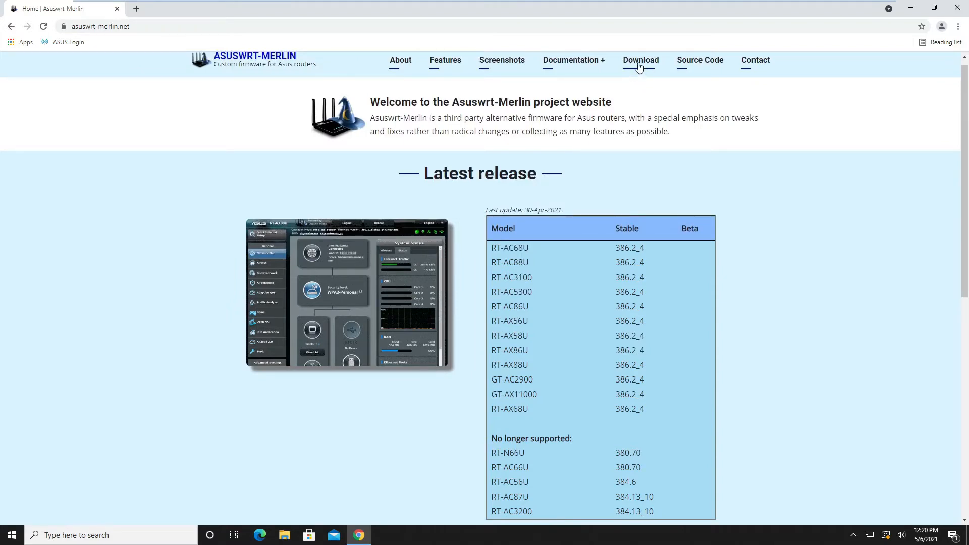
- Go to the Download page and reach the main SourceForge site listing per-model firmware folders
left_click(640, 60)
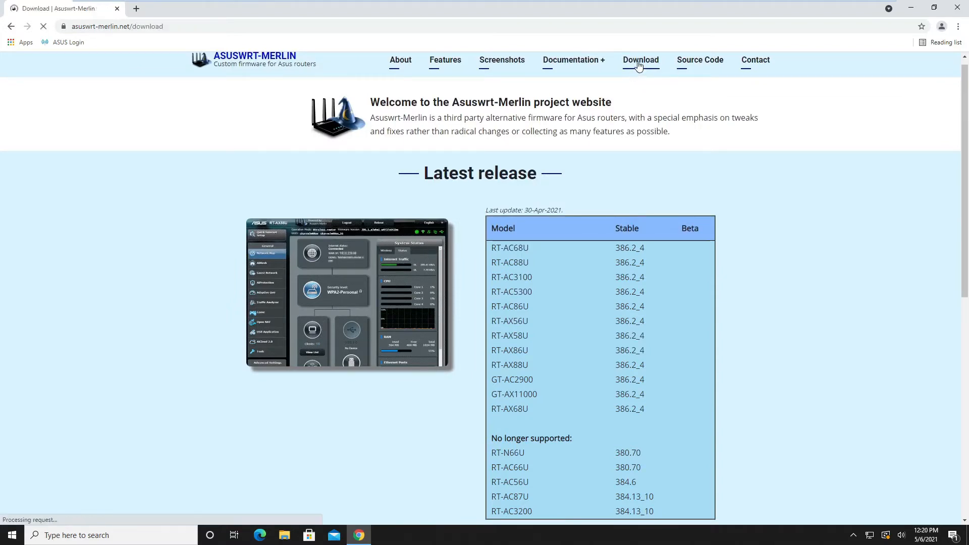
left_click(640, 59)
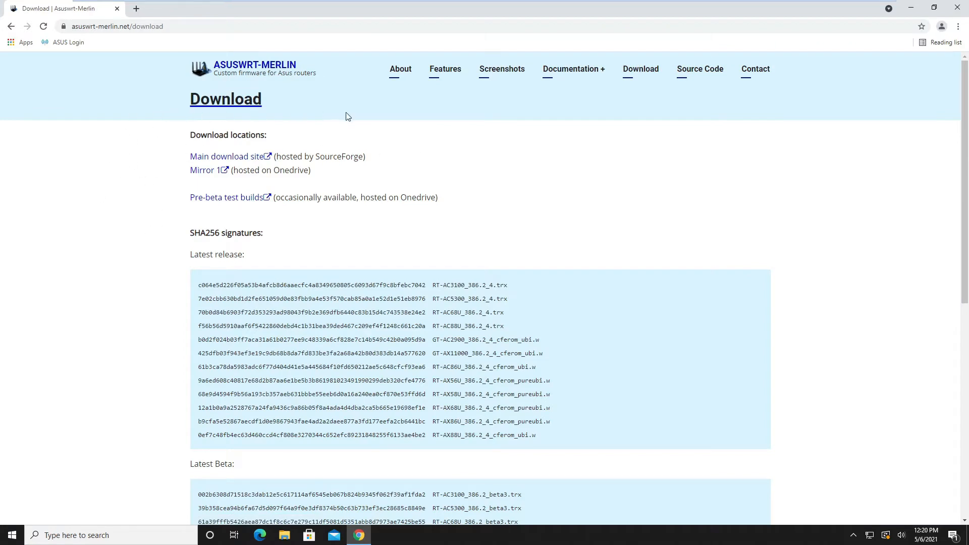
mouse_move(231, 155)
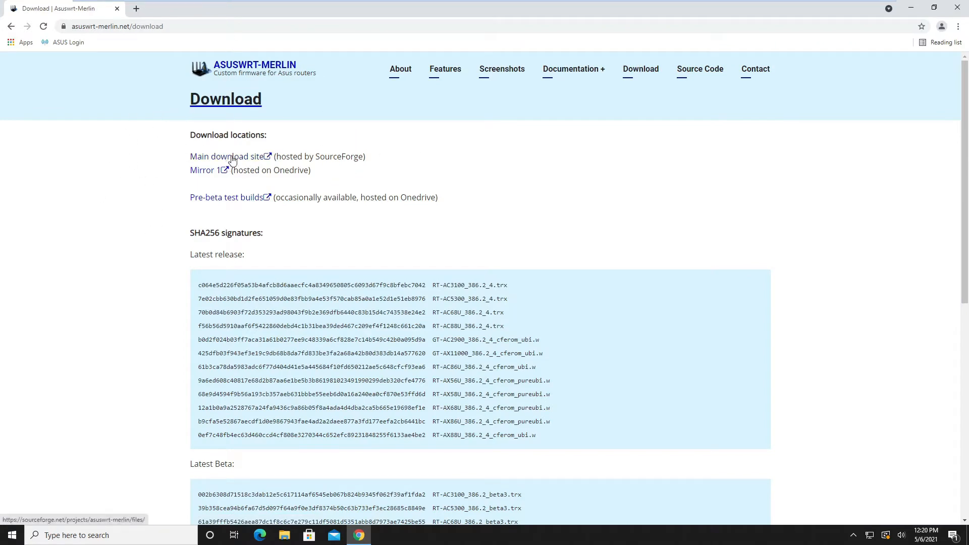
left_click(226, 156)
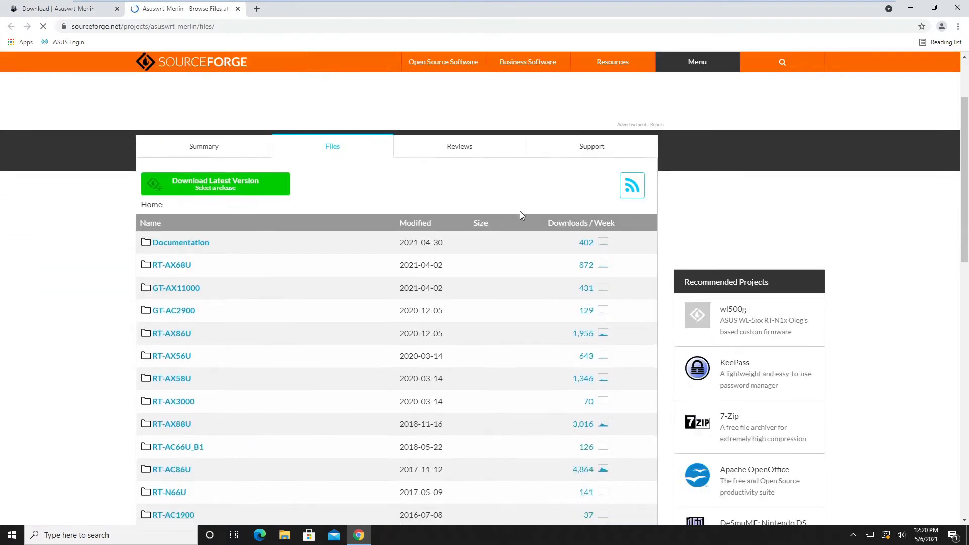
scroll("down", 3)
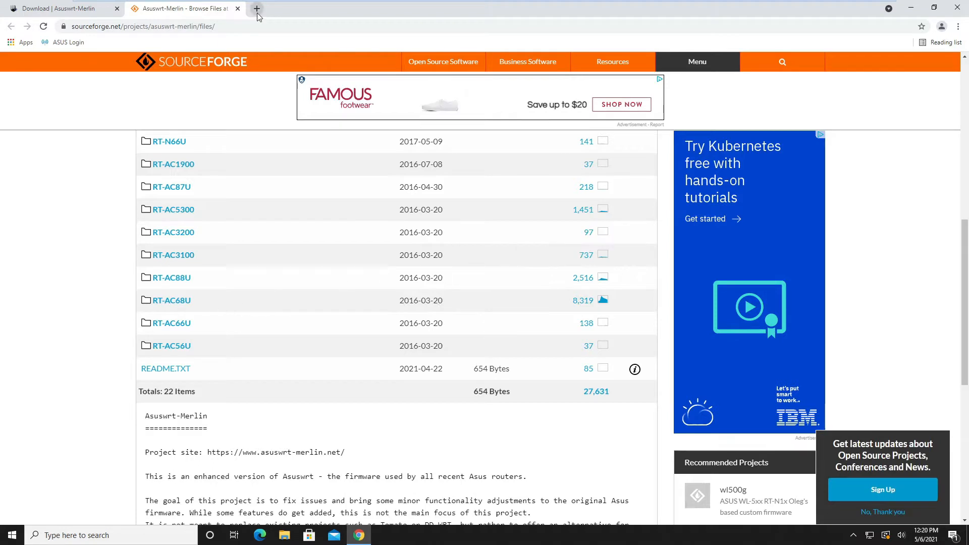
mouse_move(255, 9)
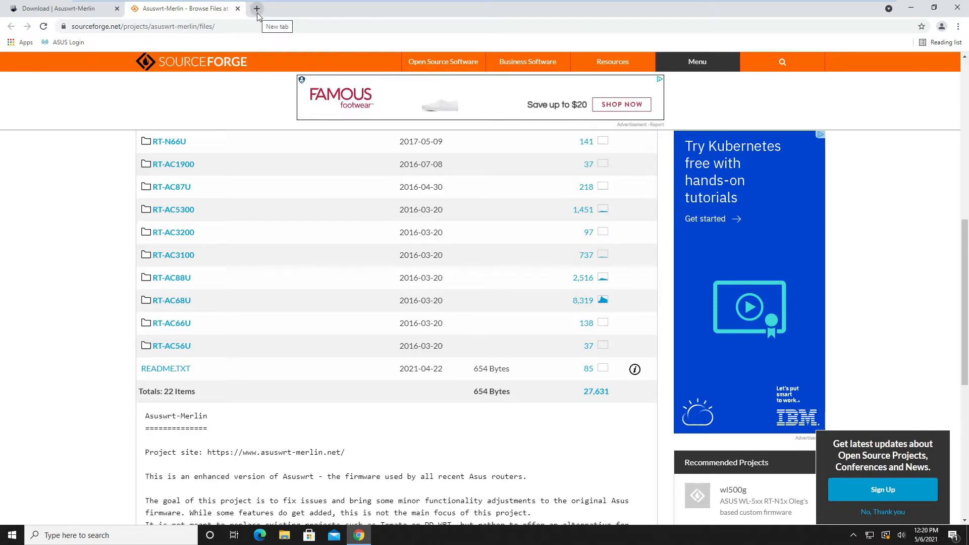
- On the RT-AC66U support page's BIOS & FIRMWARE list, download firmware 9.0.0.4.382.52503
left_click(256, 8)
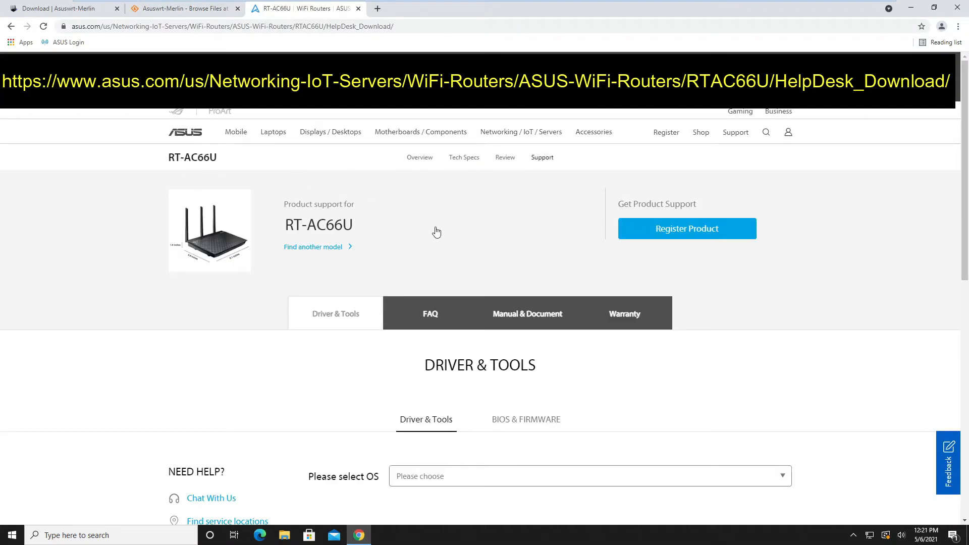
mouse_move(444, 244)
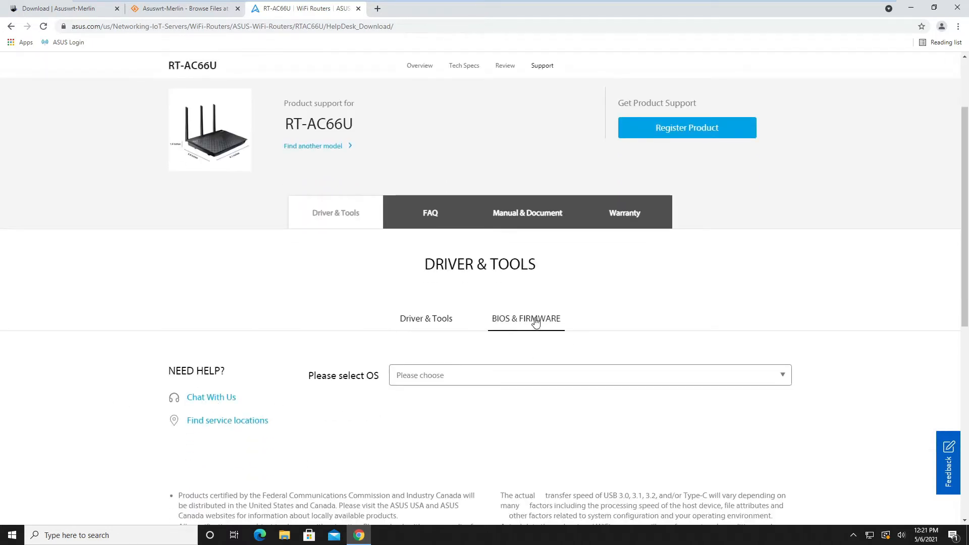
left_click(526, 318)
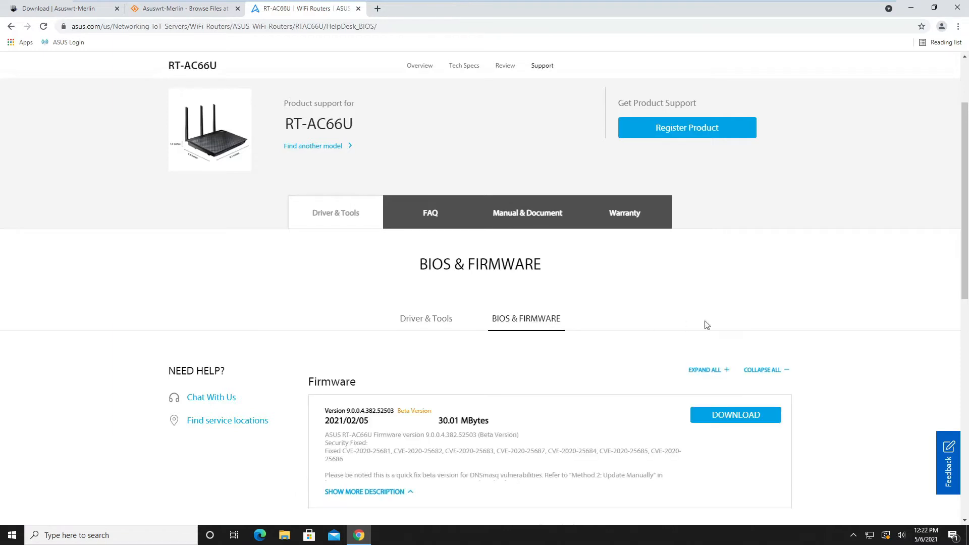
scroll("down", 3)
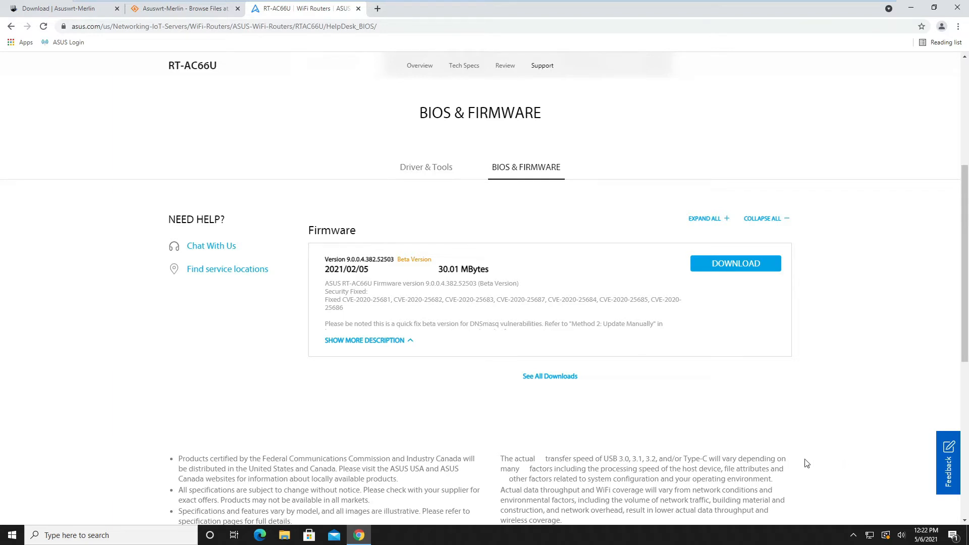
mouse_move(788, 454)
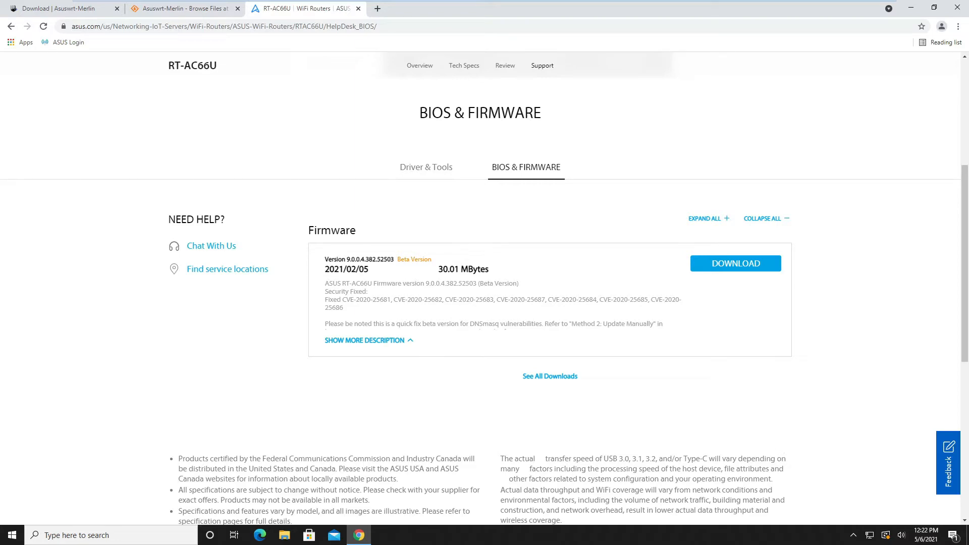
left_click(364, 340)
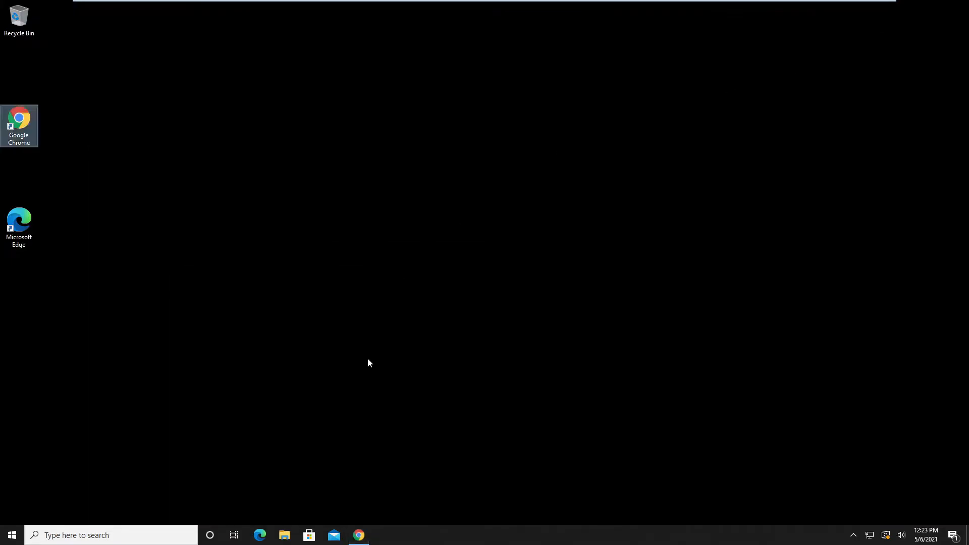
- Extract the RT-AC66U firmware zip in Downloads into its suggested subfolder holding the .trx file
left_click(284, 535)
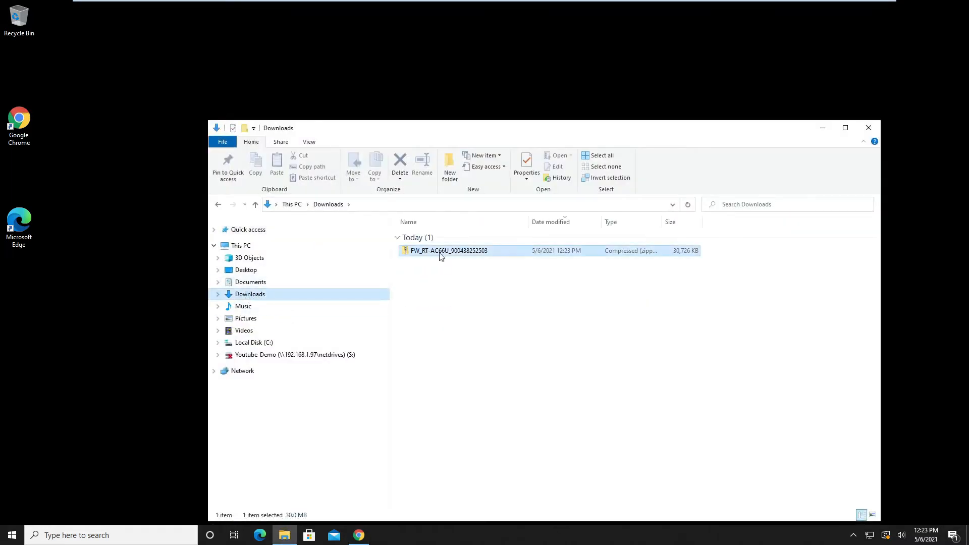
right_click(440, 250)
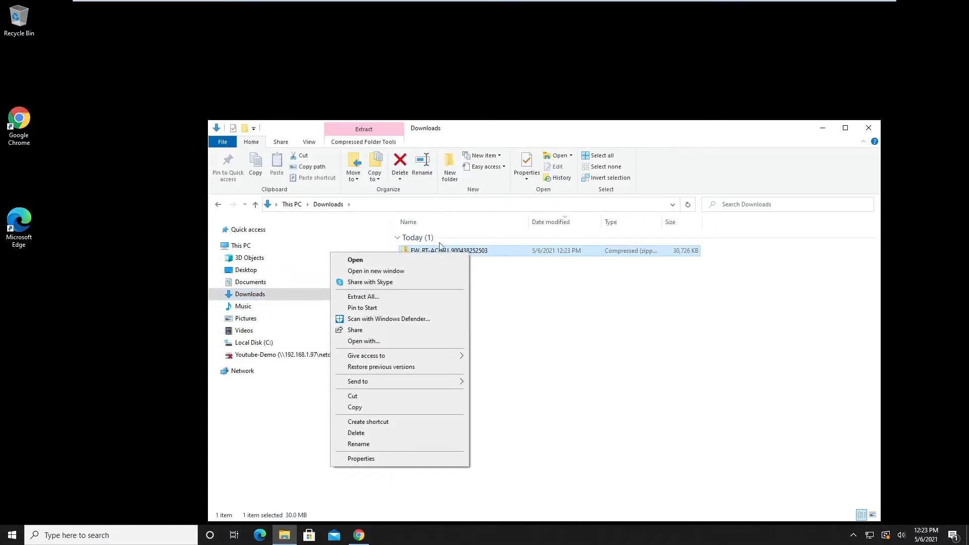
mouse_move(402, 304)
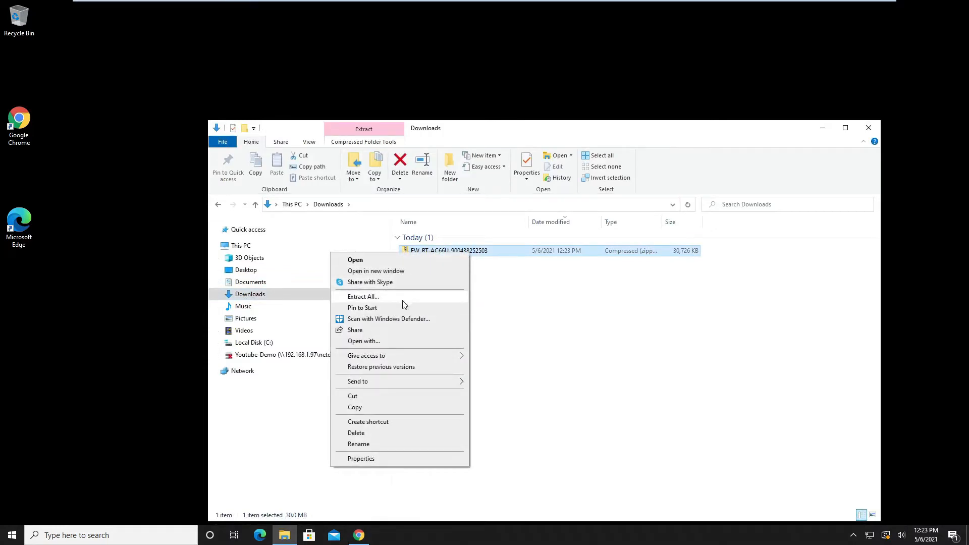
left_click(363, 296)
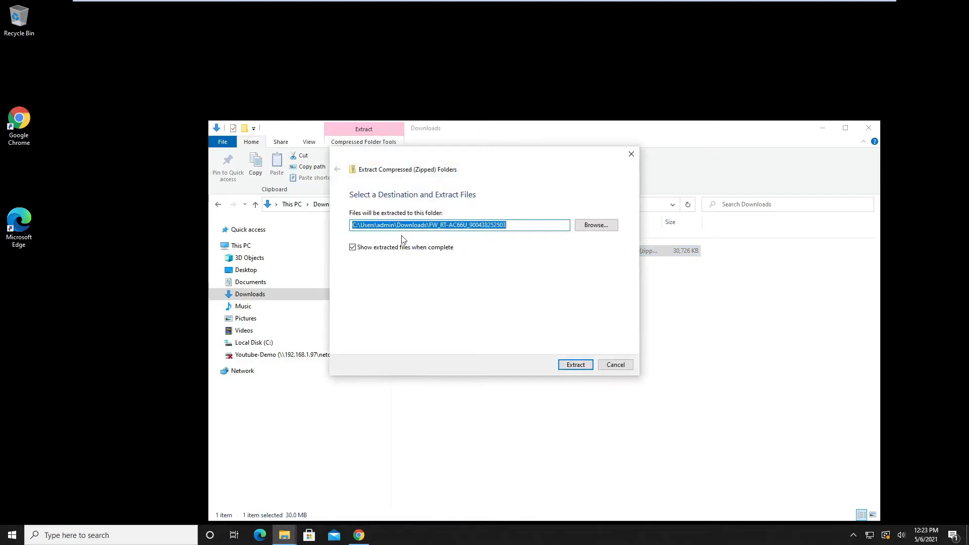
left_click(575, 365)
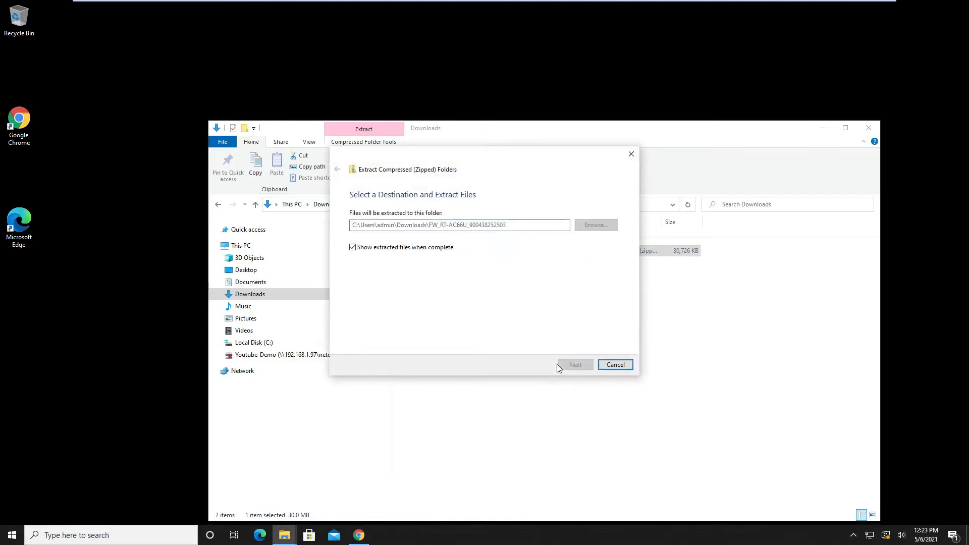
left_click(573, 365)
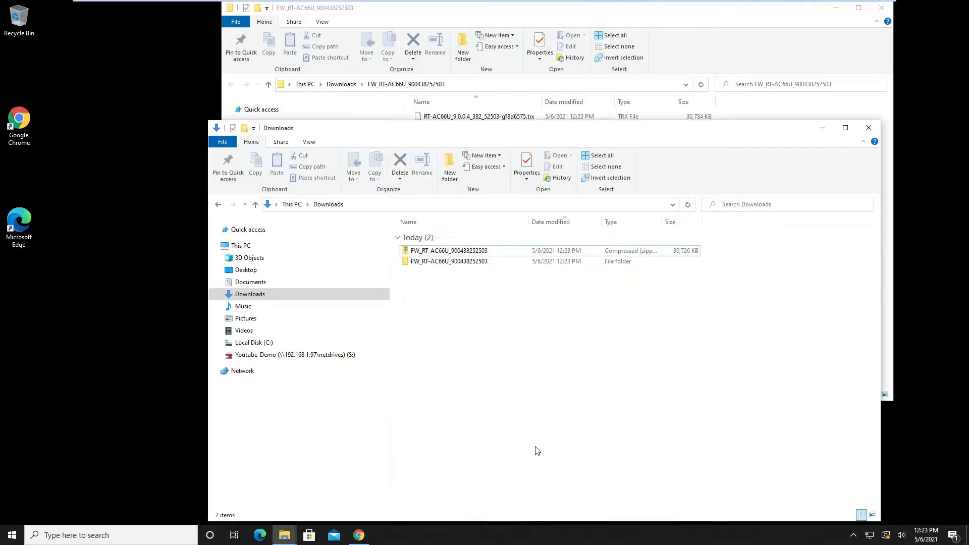
left_click(868, 129)
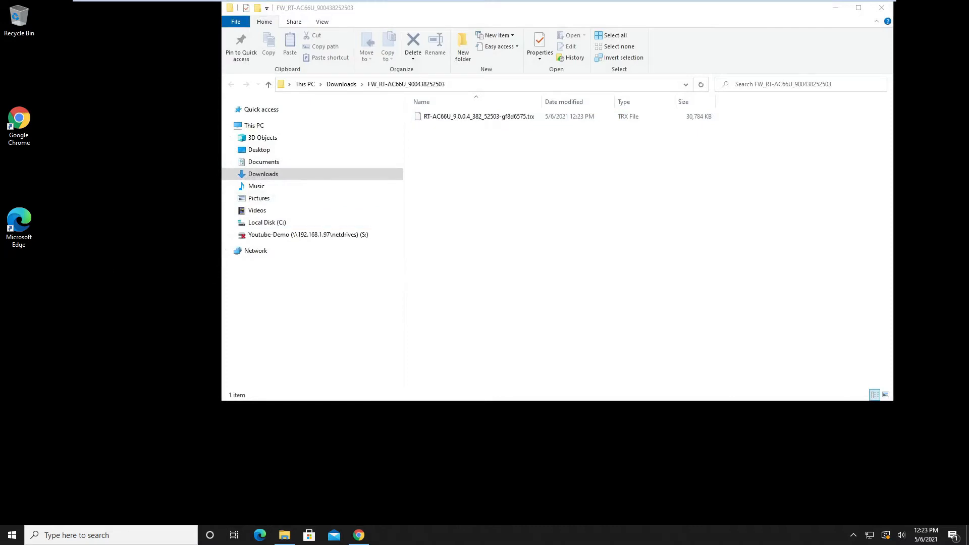
left_click(359, 534)
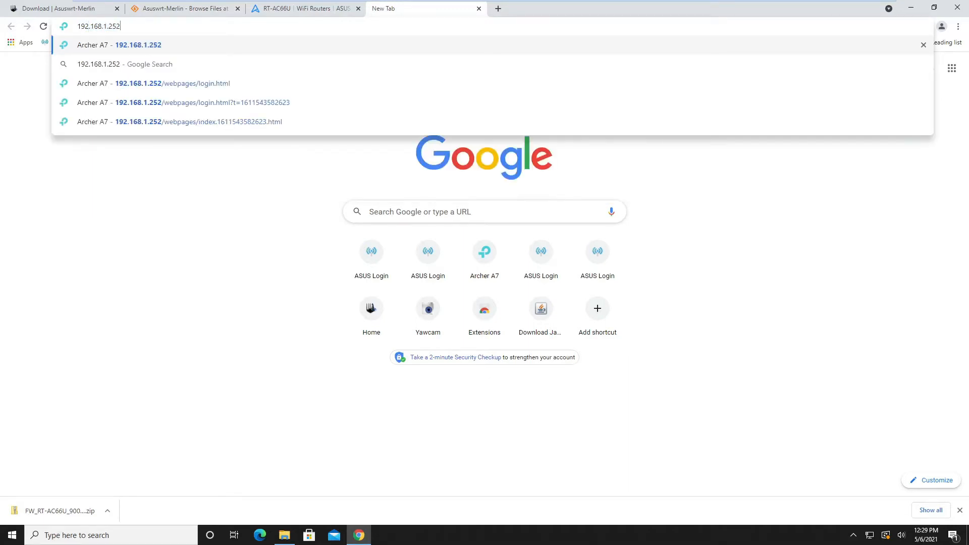
- Log into the router at 192.168.1.1 and reach Administration's Operation Mode page
type("192.168.1.1/index.asp")
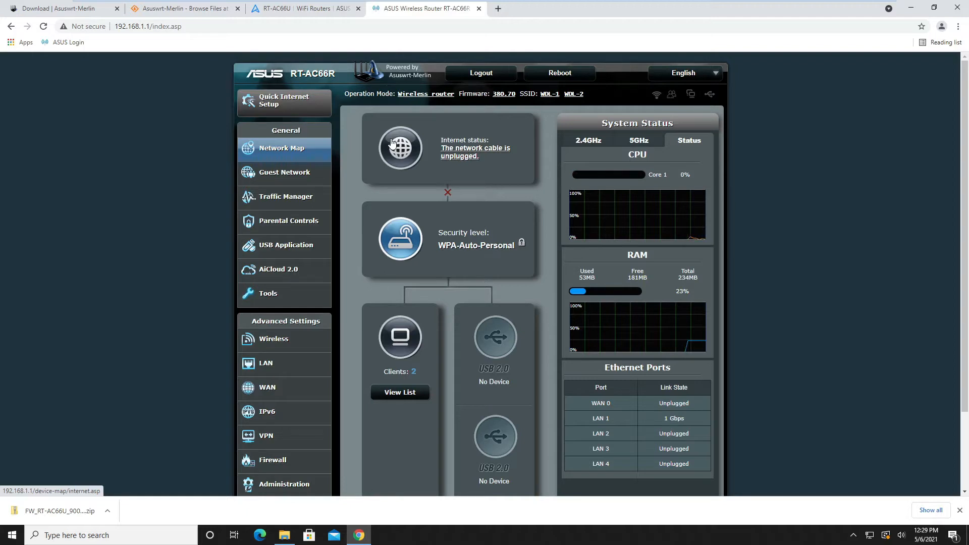
scroll("down", 3)
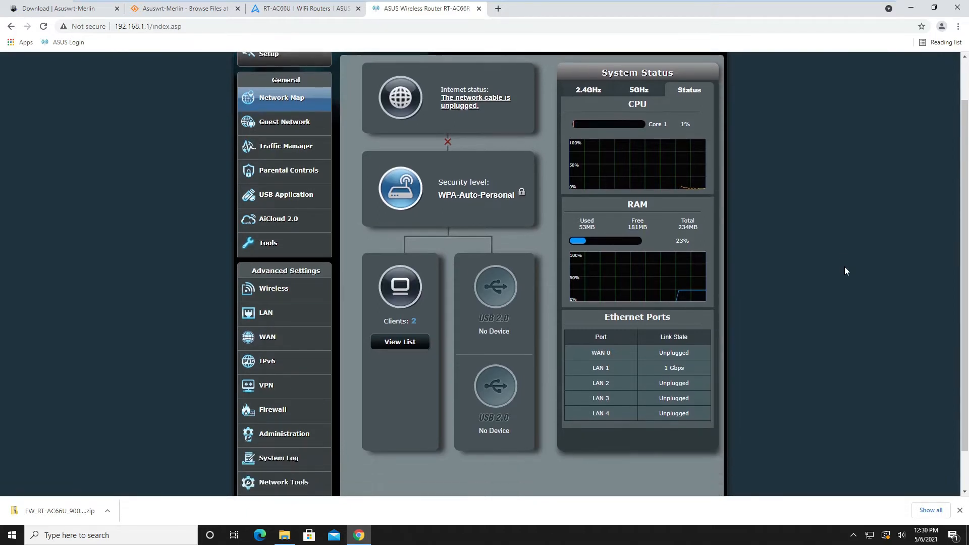
mouse_move(283, 433)
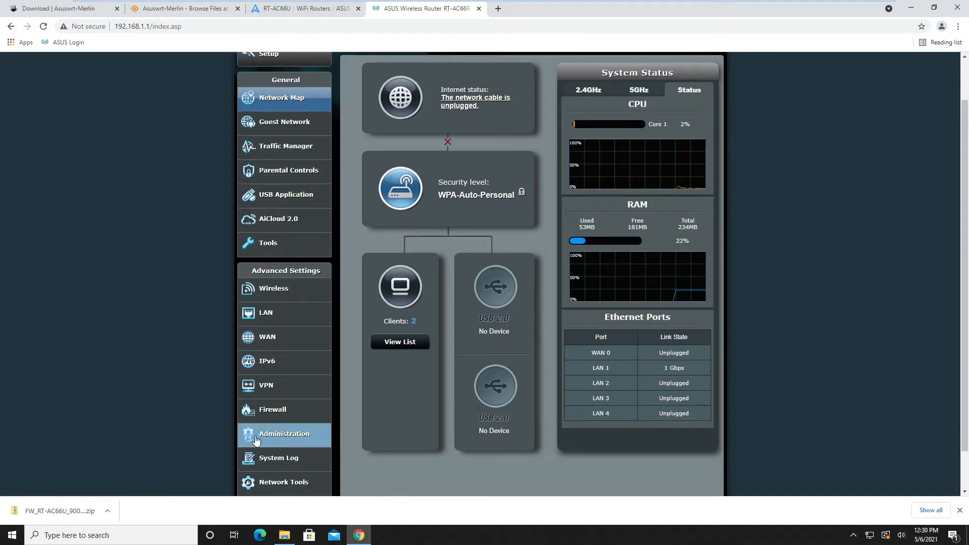
mouse_move(285, 433)
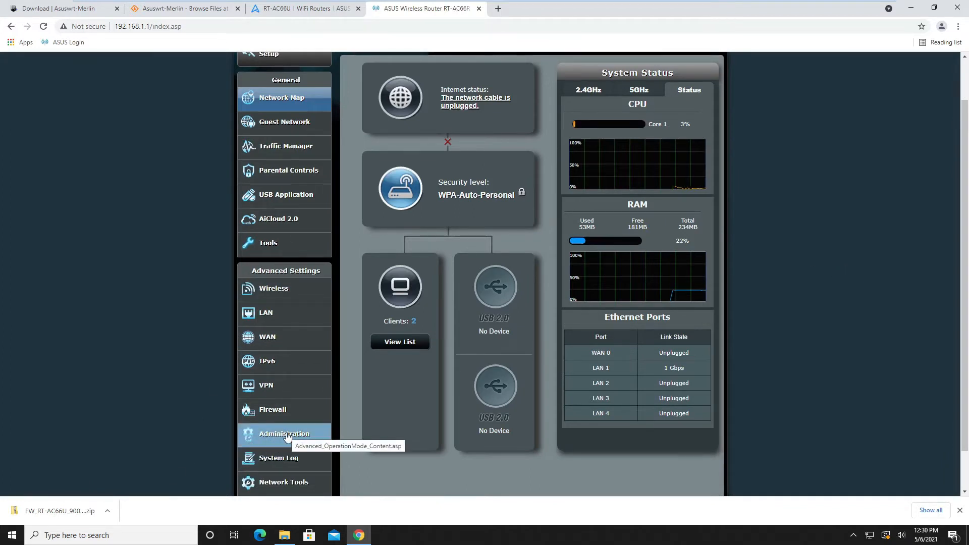
left_click(284, 433)
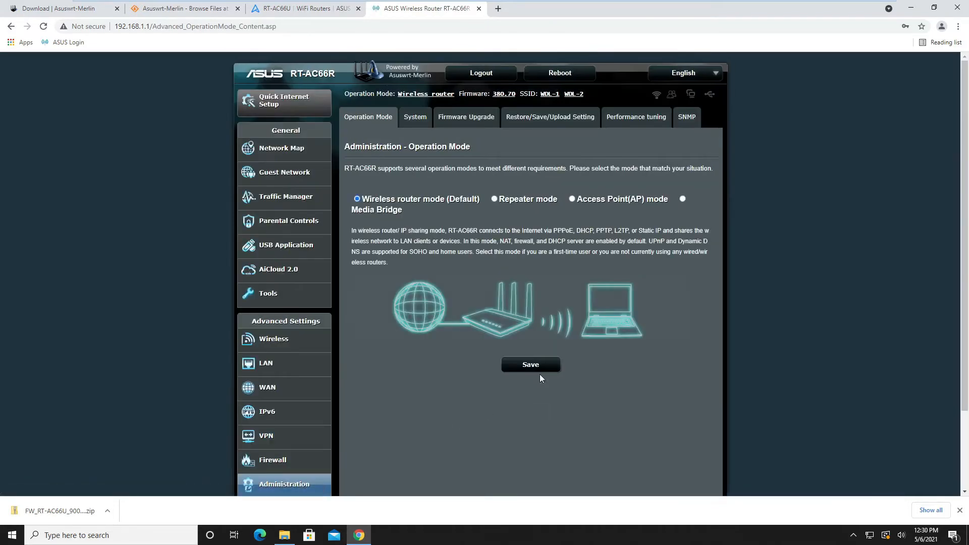
mouse_move(465, 117)
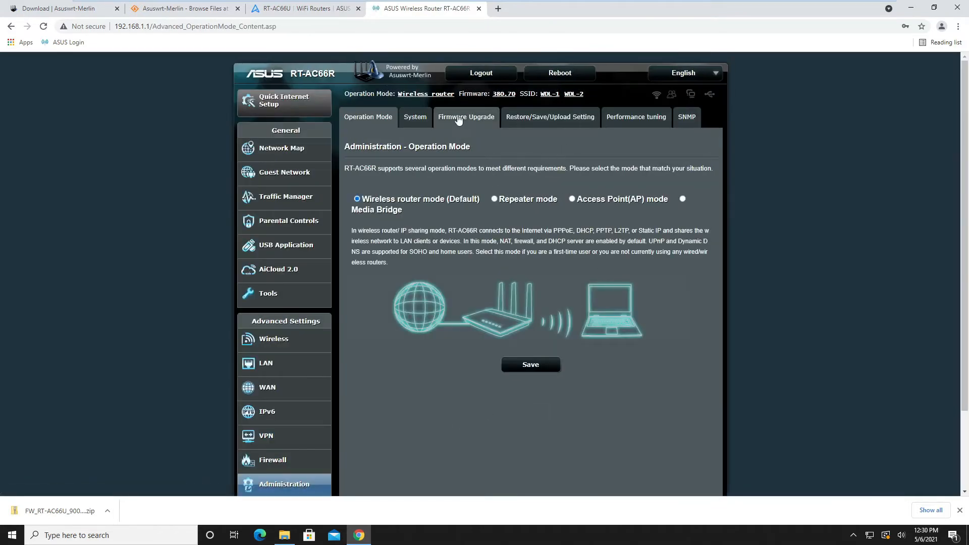
mouse_move(562, 123)
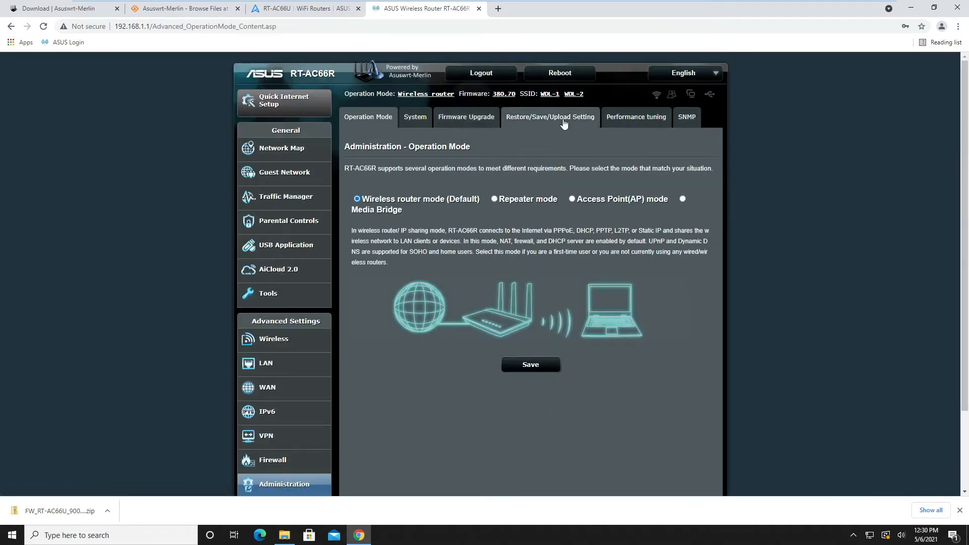
- From Restore/Save/Upload Setting, save the router settings file and the JFFS partition backup, keeping the download
left_click(549, 117)
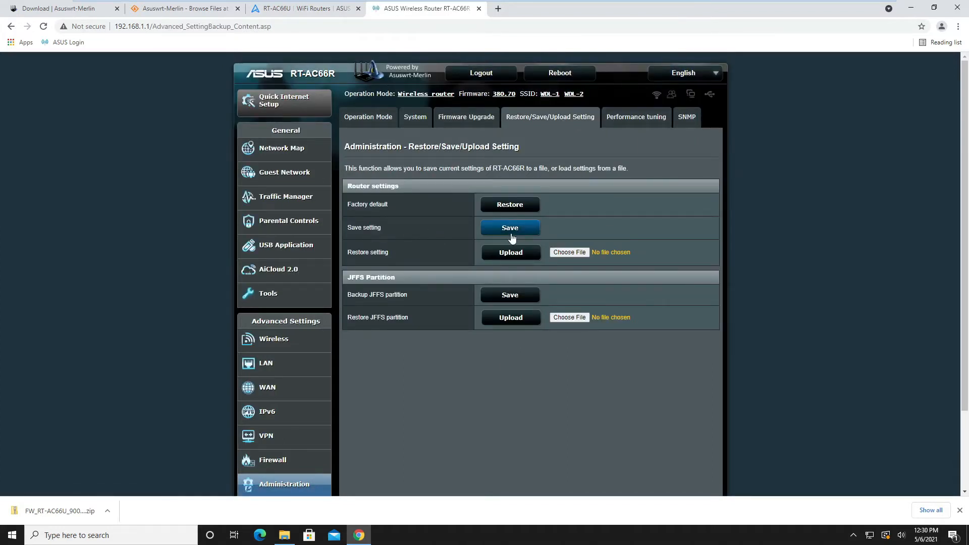
left_click(509, 227)
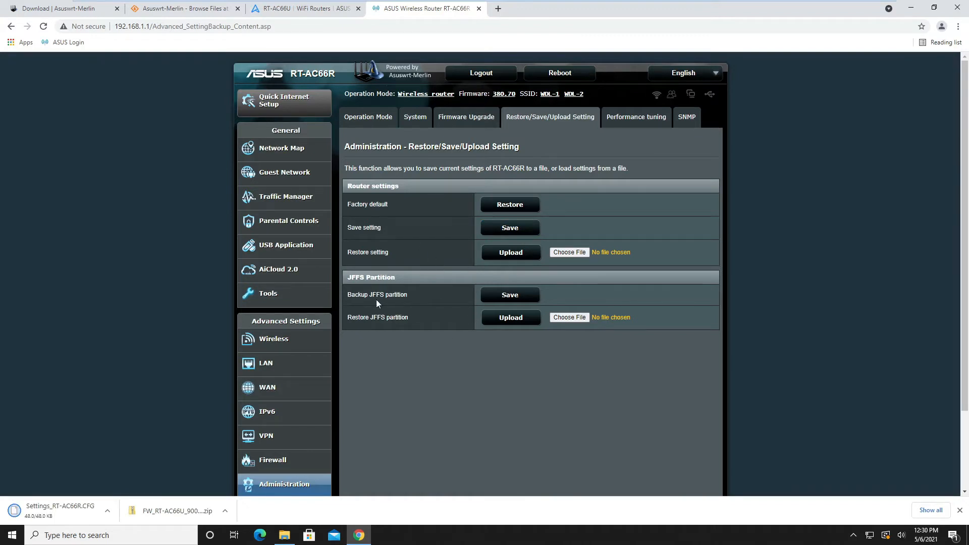
left_click(509, 295)
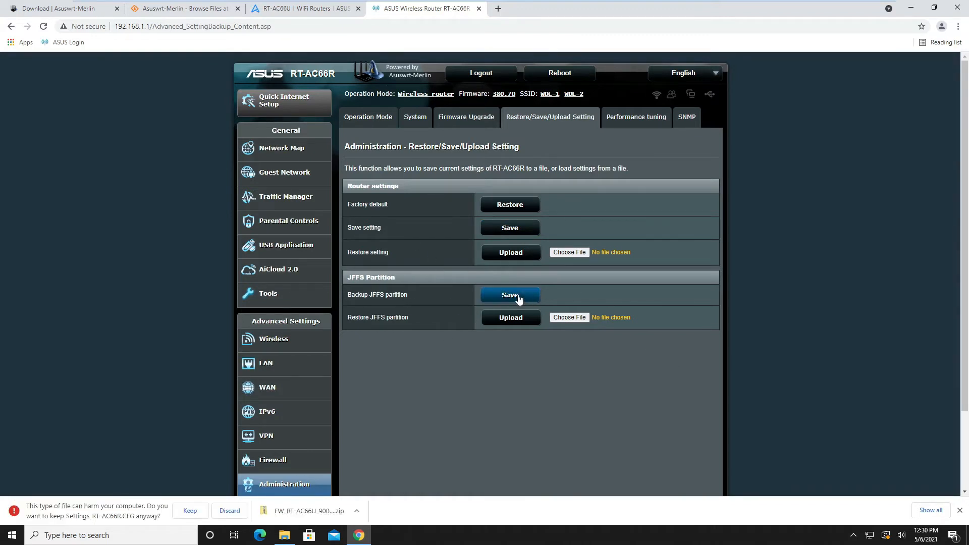
left_click(509, 295)
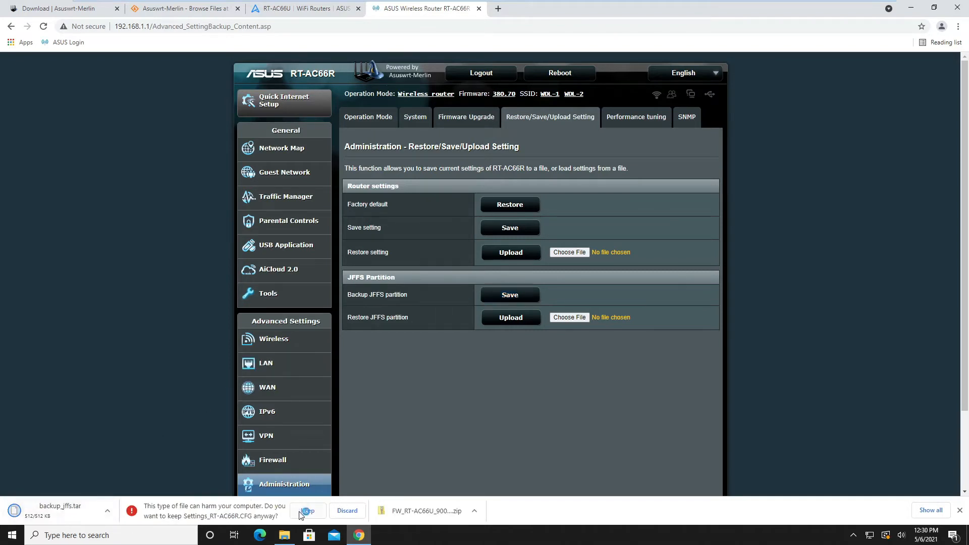
left_click(307, 511)
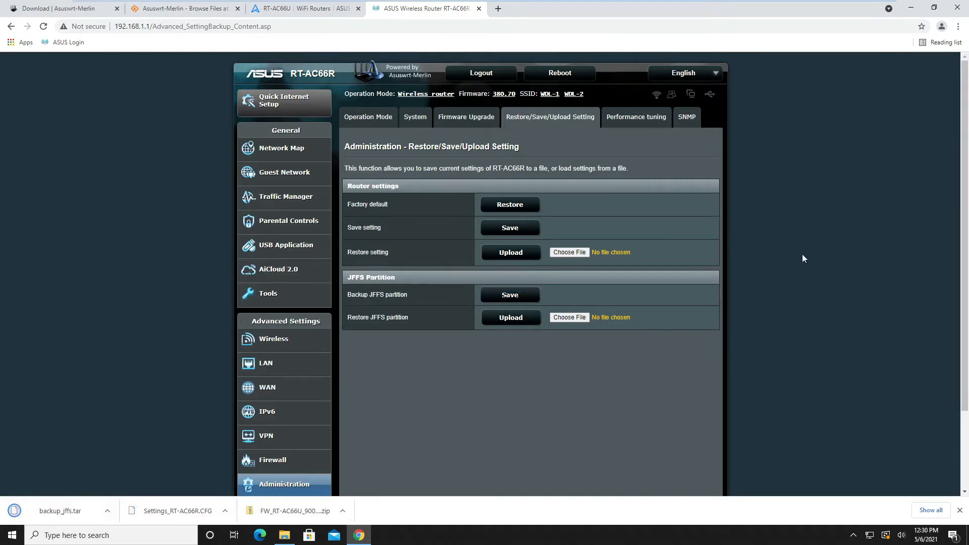
mouse_move(852, 266)
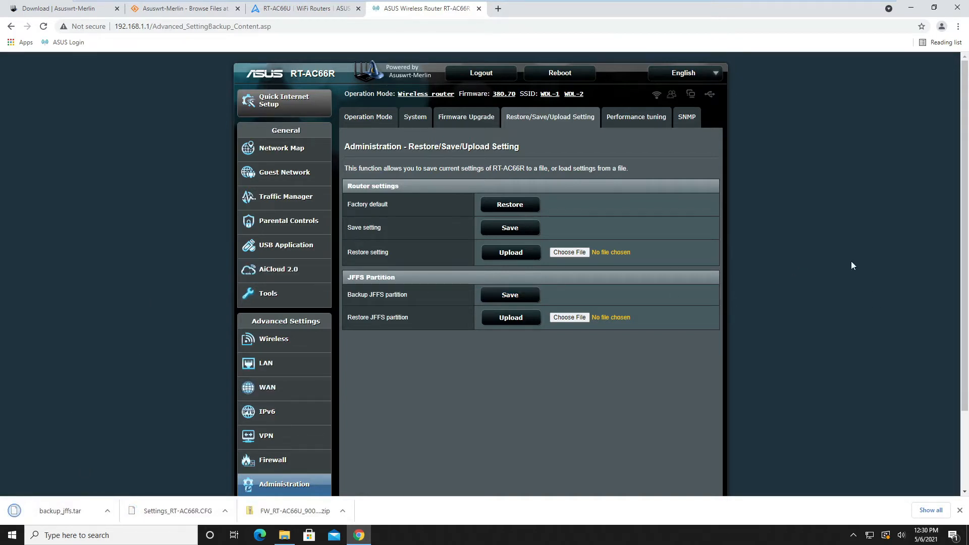
- On Firmware Upgrade, select RT-AC66U_9.0.0.4_382_52503-gf8d6575.trx from the FW_RT-AC66U Downloads folder
left_click(465, 117)
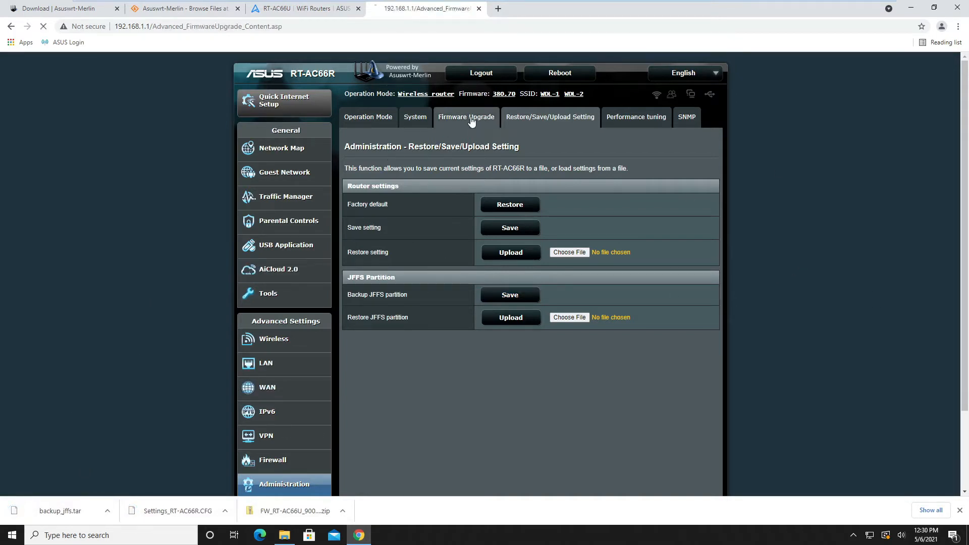
left_click(465, 117)
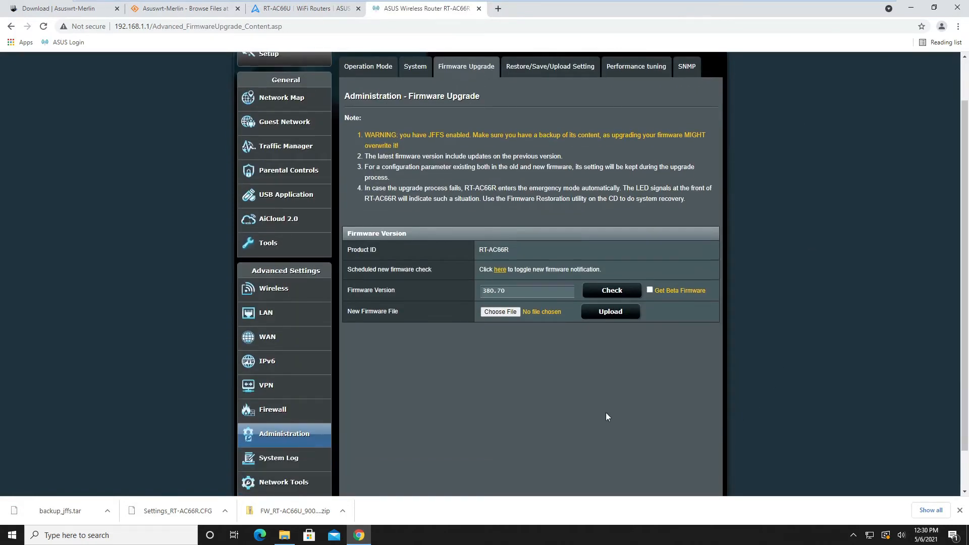
mouse_move(546, 376)
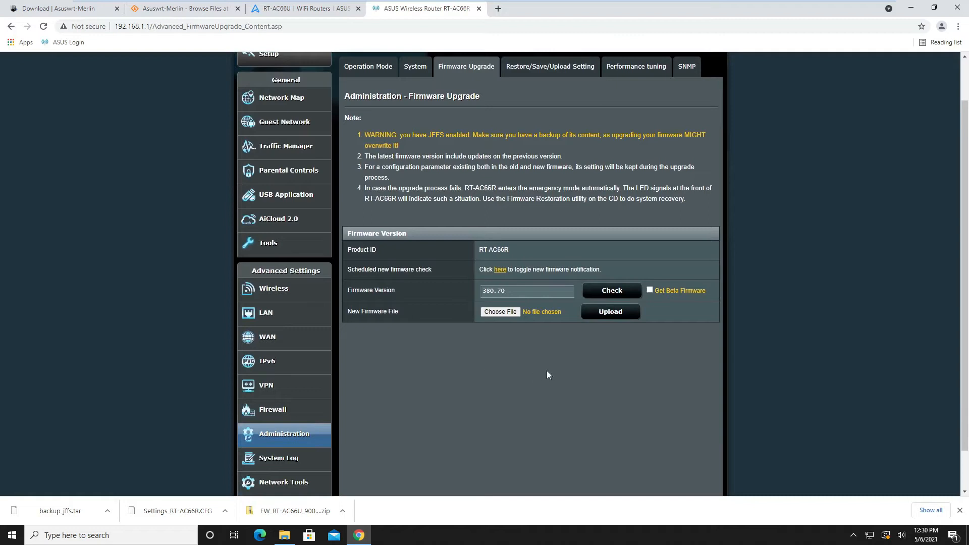
mouse_move(695, 275)
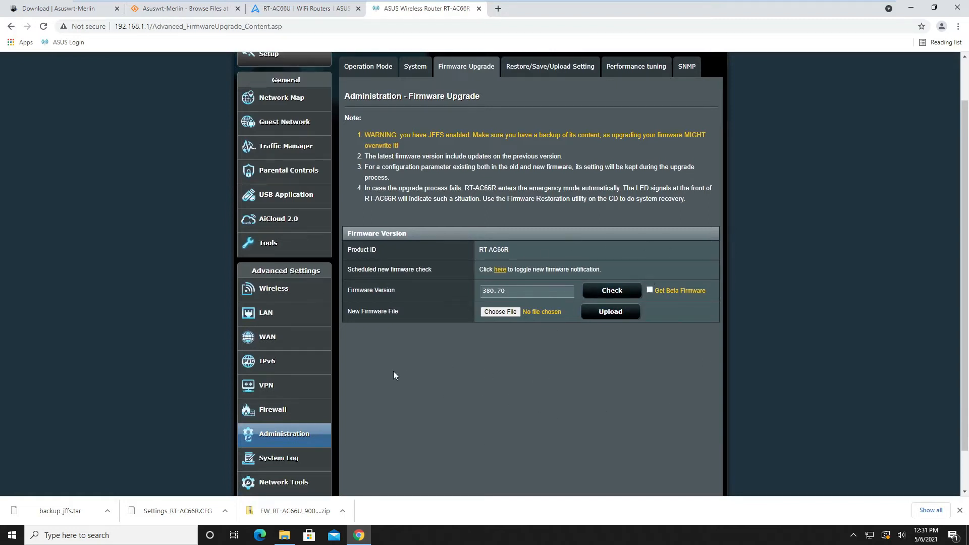
mouse_move(479, 297)
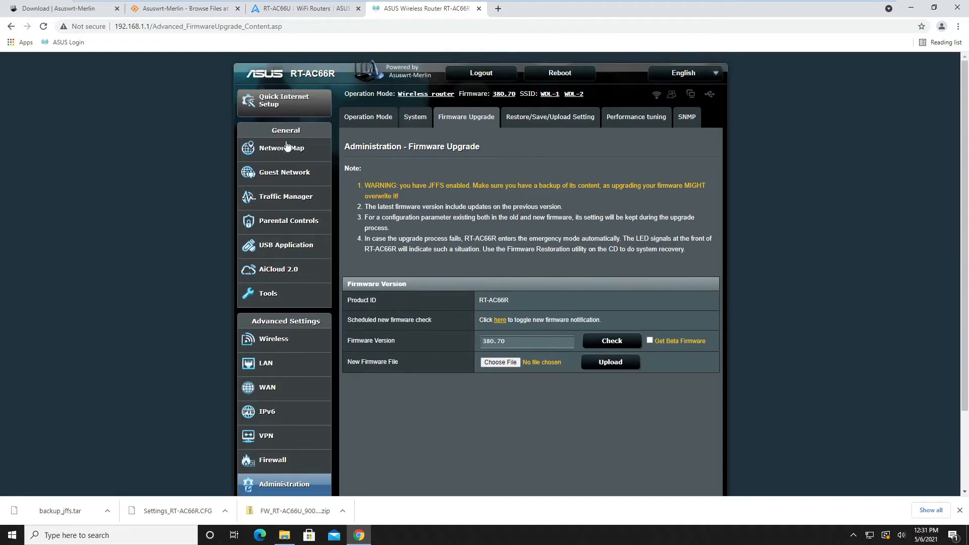
mouse_move(411, 340)
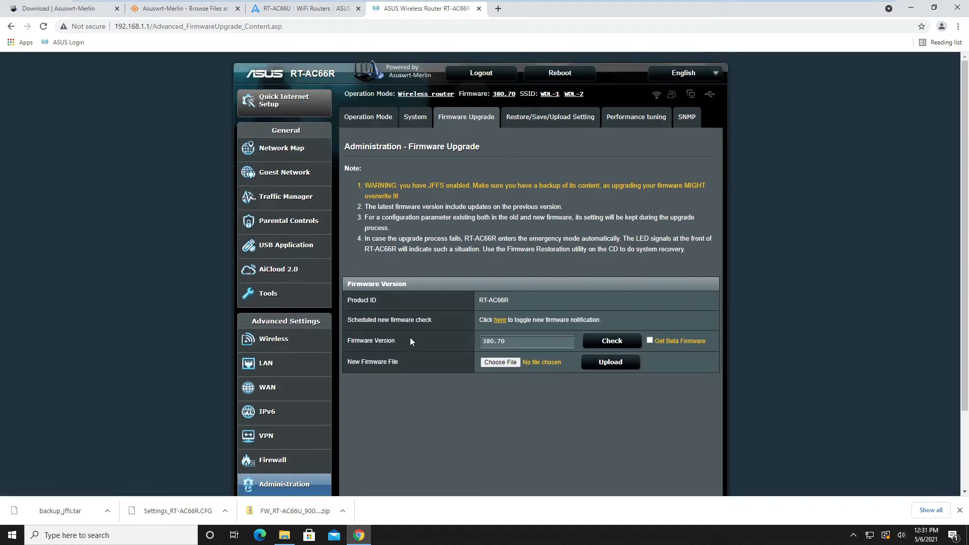
scroll("down", 3)
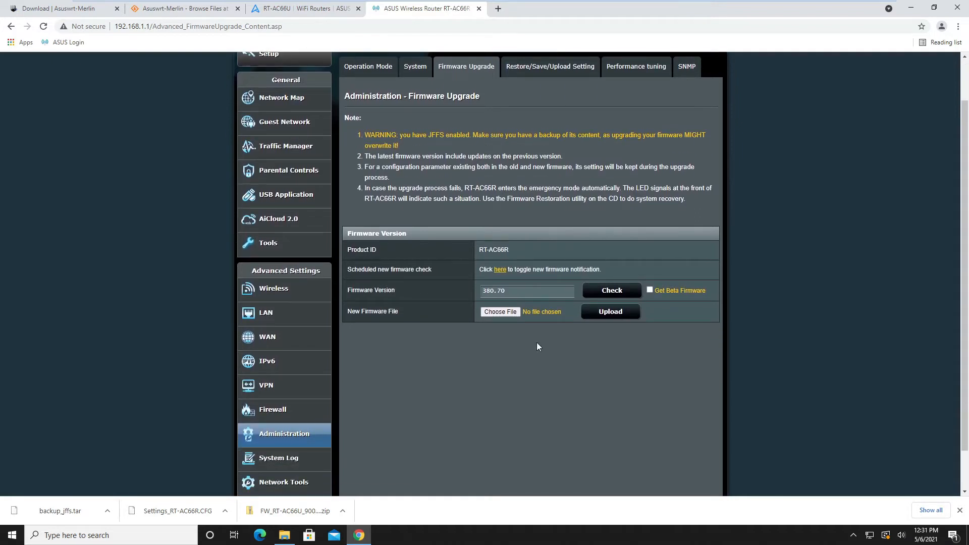
mouse_move(137, 156)
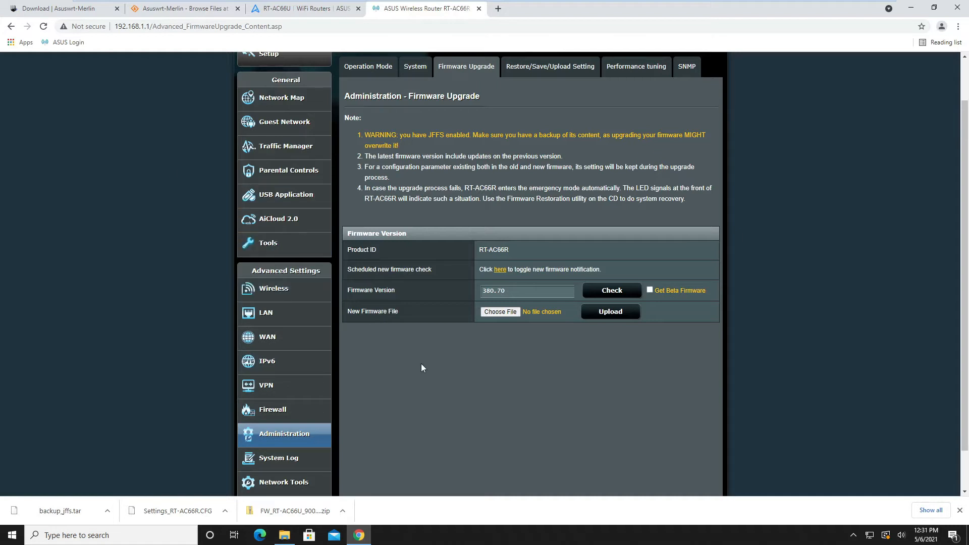
mouse_move(581, 356)
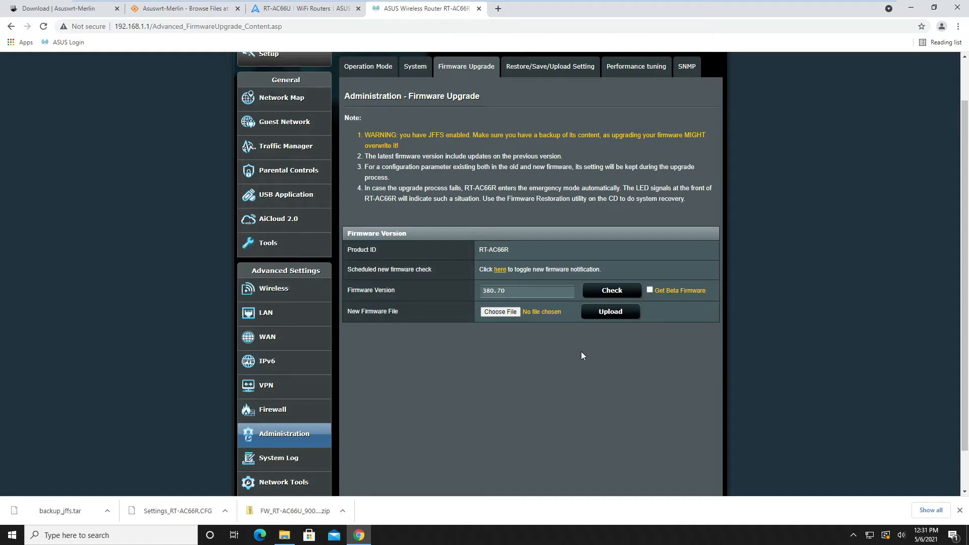
mouse_move(500, 312)
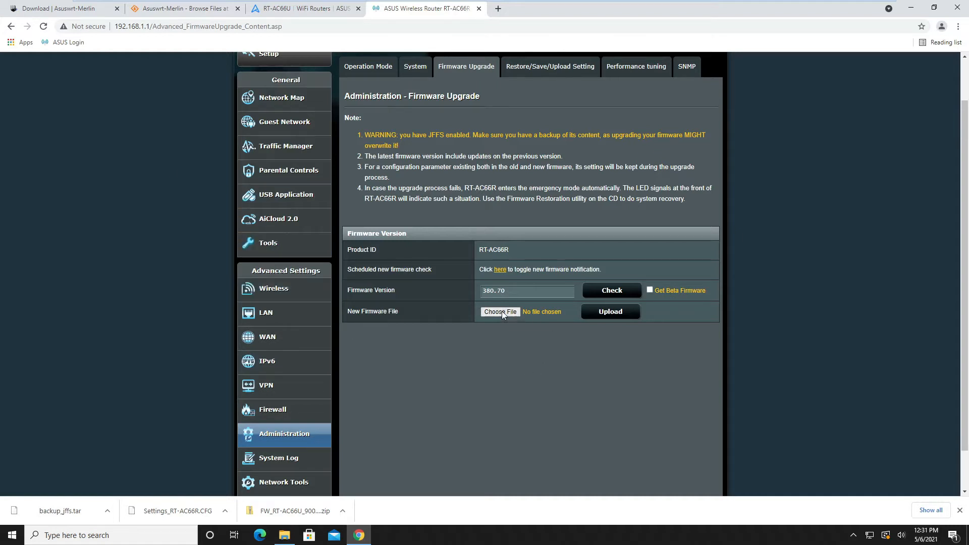
left_click(500, 312)
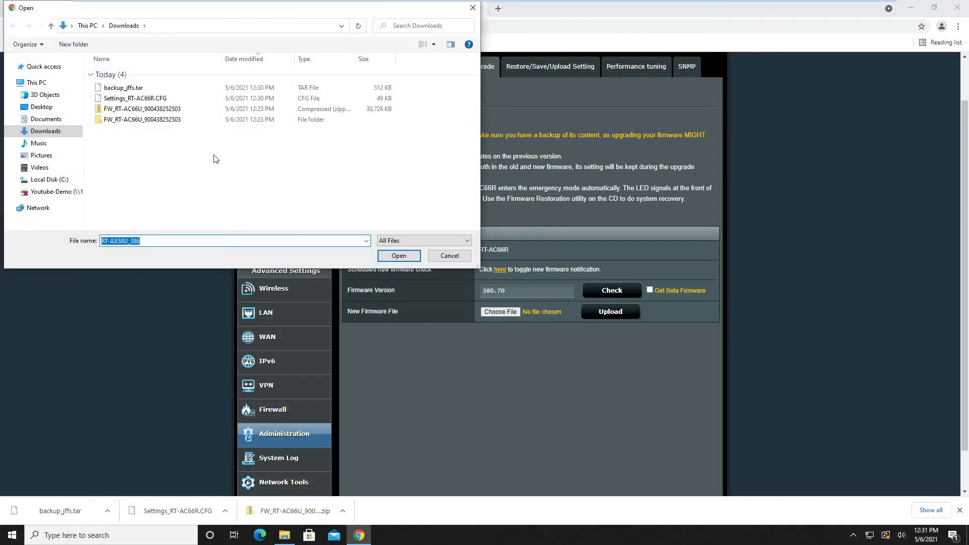
mouse_move(125, 128)
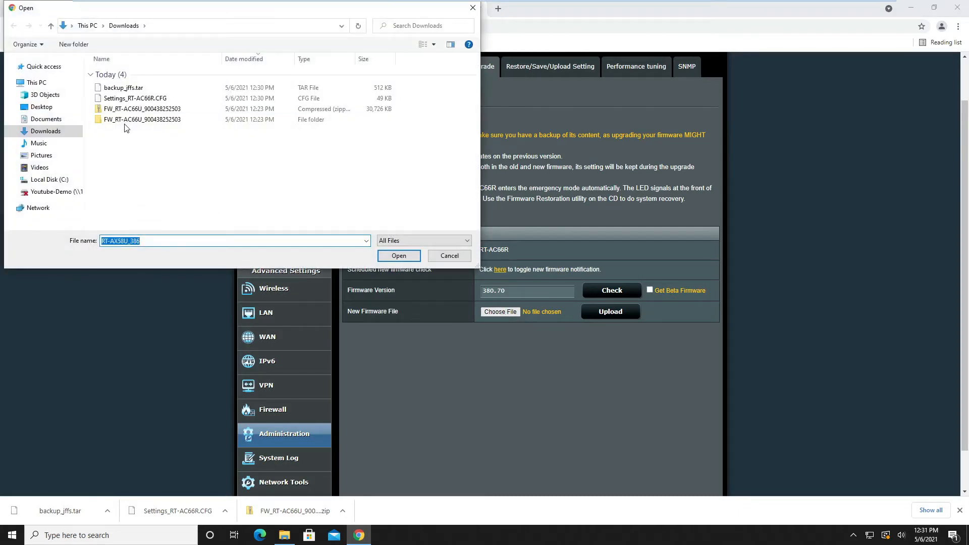
double_click(143, 119)
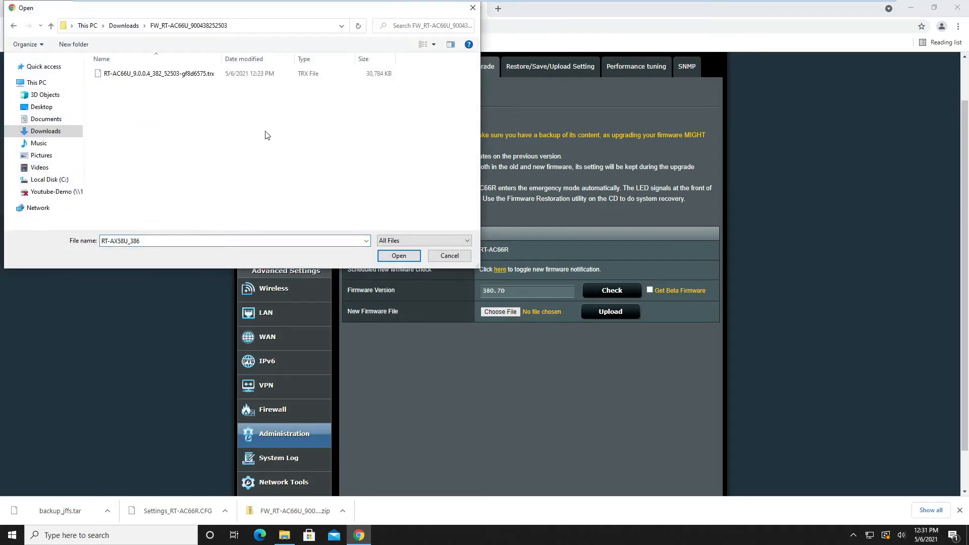
left_click(158, 73)
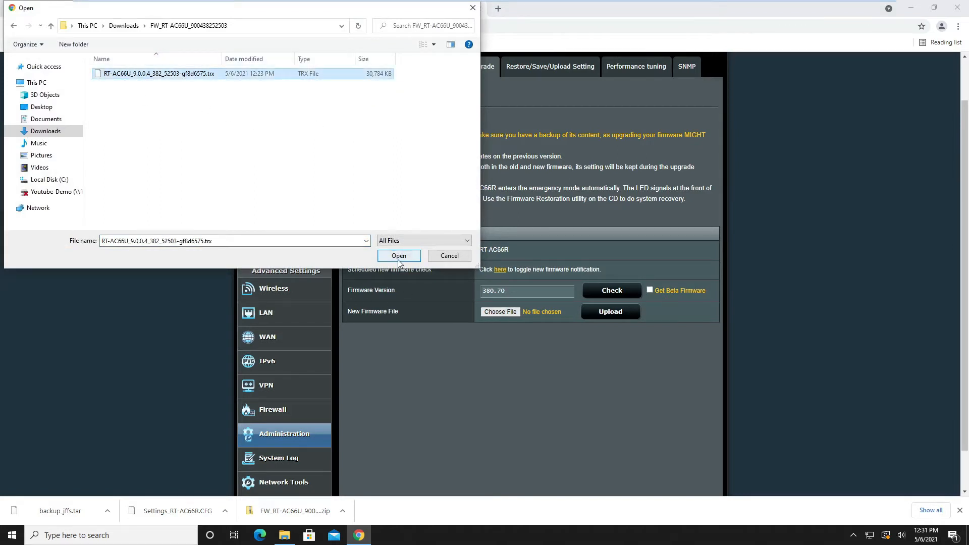
left_click(399, 256)
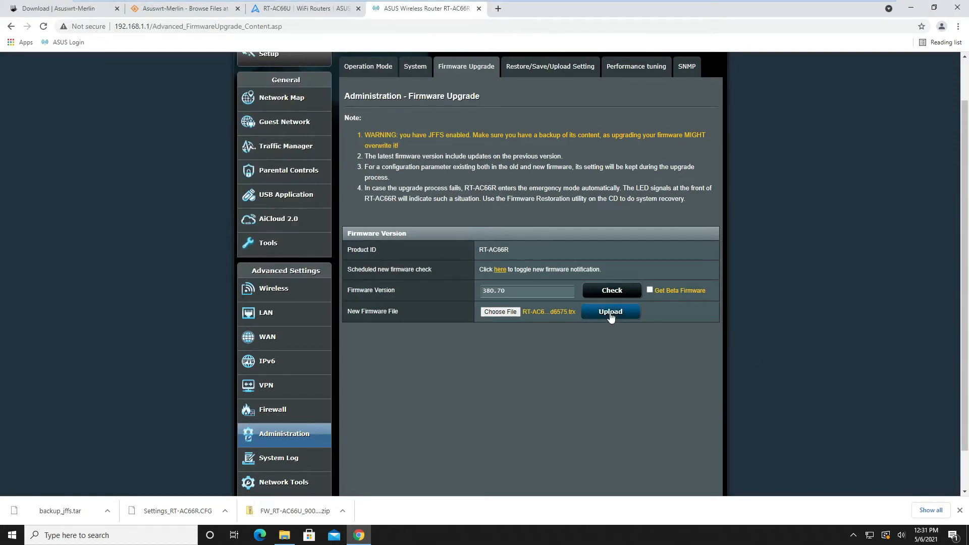
- Upload the firmware to flash the router, sign back in as admin and dismiss Chrome's save-password offer
left_click(610, 312)
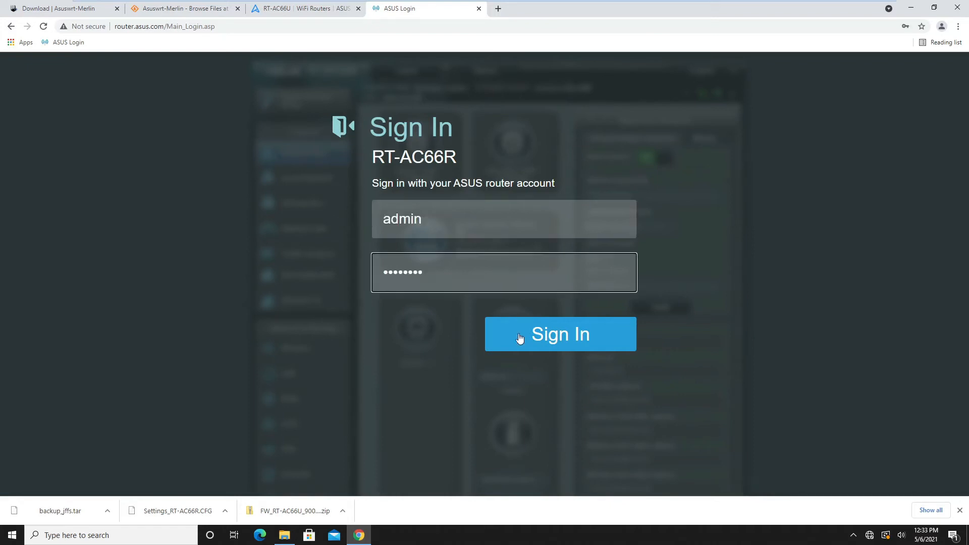
left_click(560, 334)
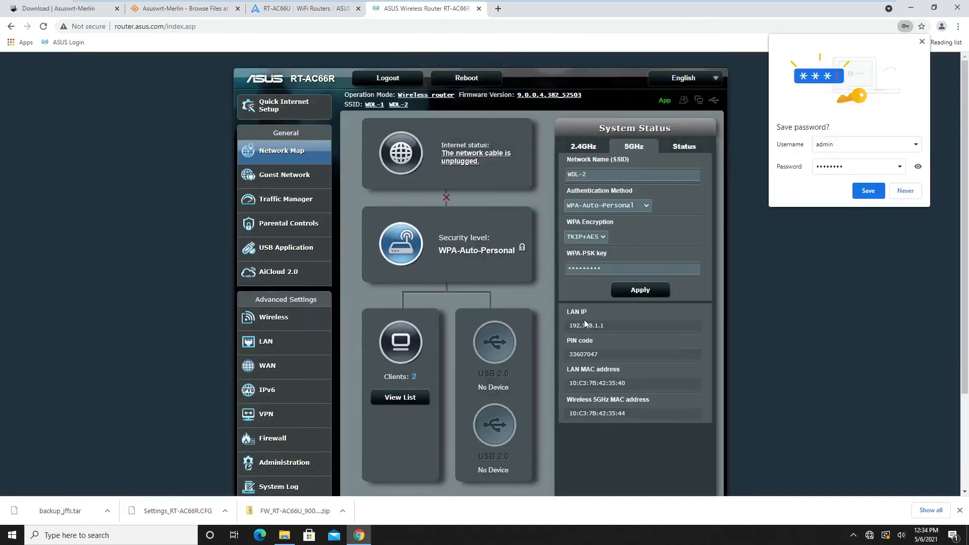
mouse_move(918, 55)
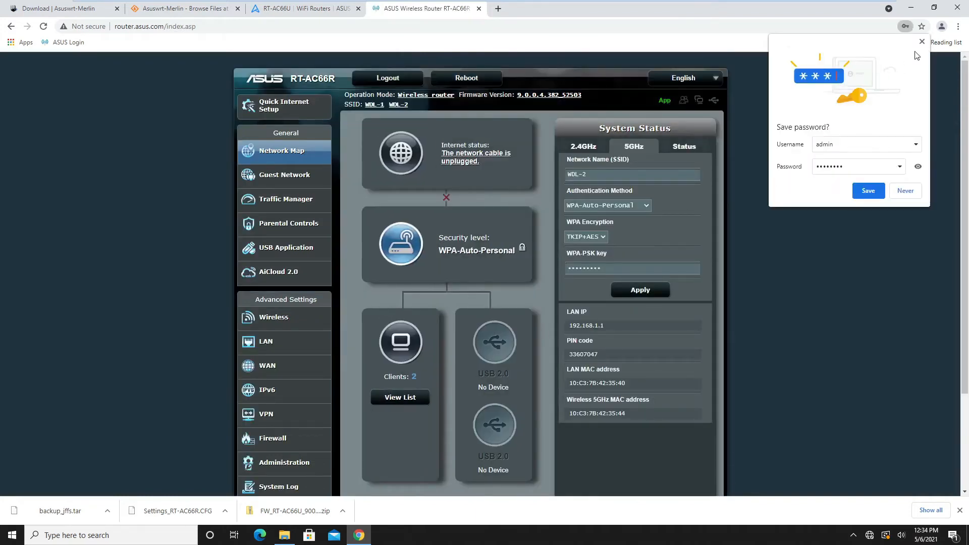
left_click(905, 191)
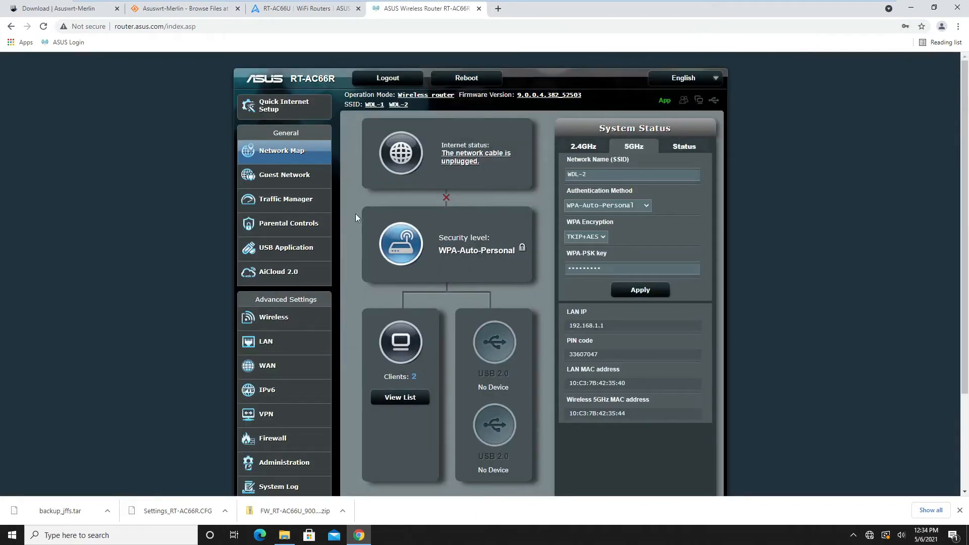
mouse_move(400, 244)
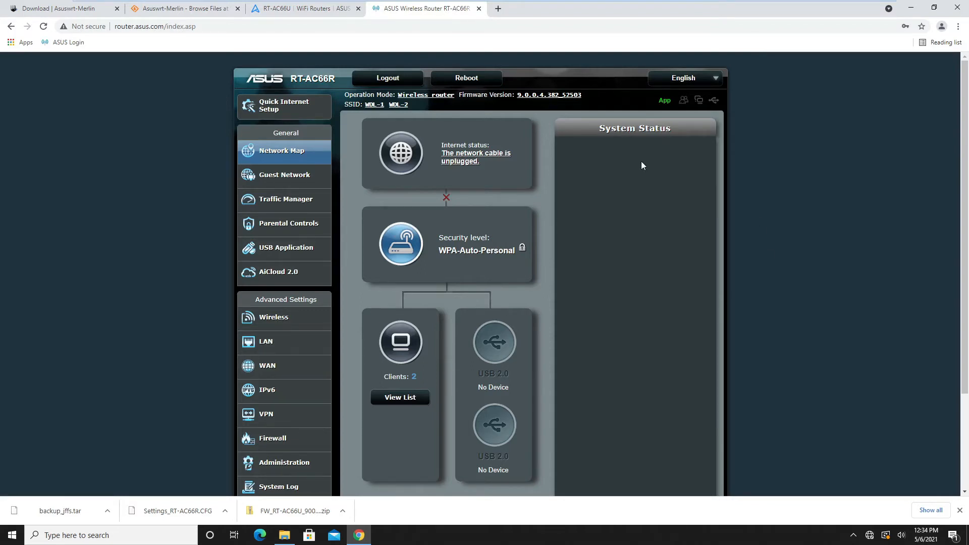
- Confirm version 9.0.0.4.382_52503 on the Firmware Upgrade page, then return to Network Map
left_click(284, 462)
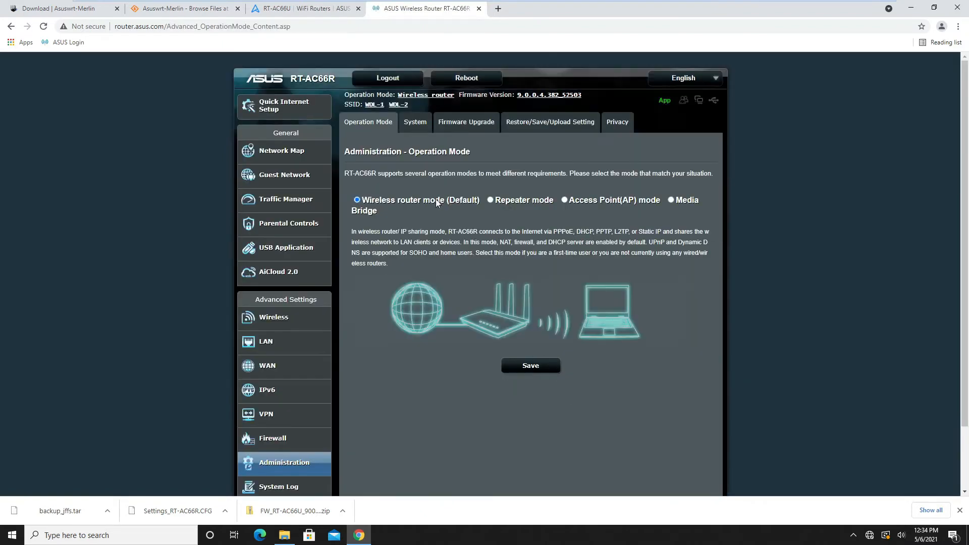
left_click(465, 122)
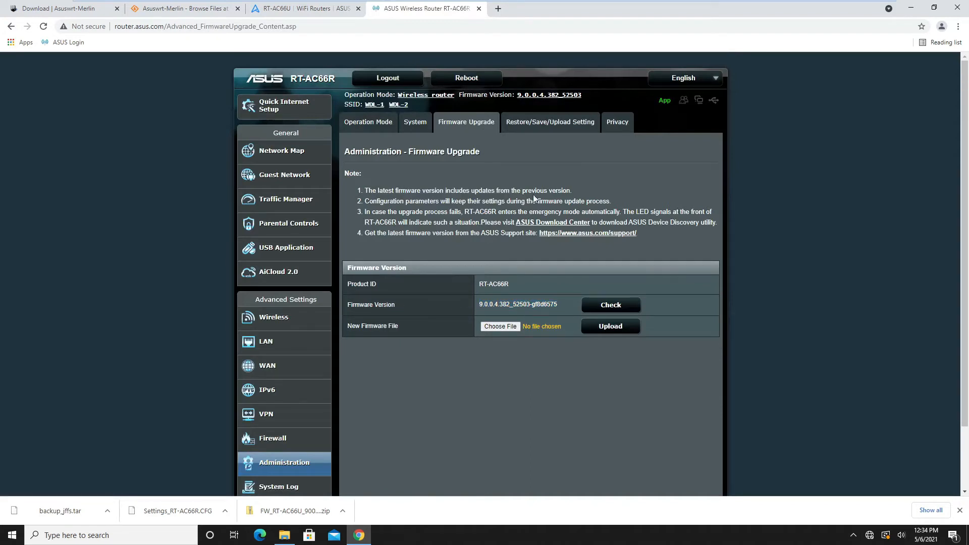
mouse_move(753, 175)
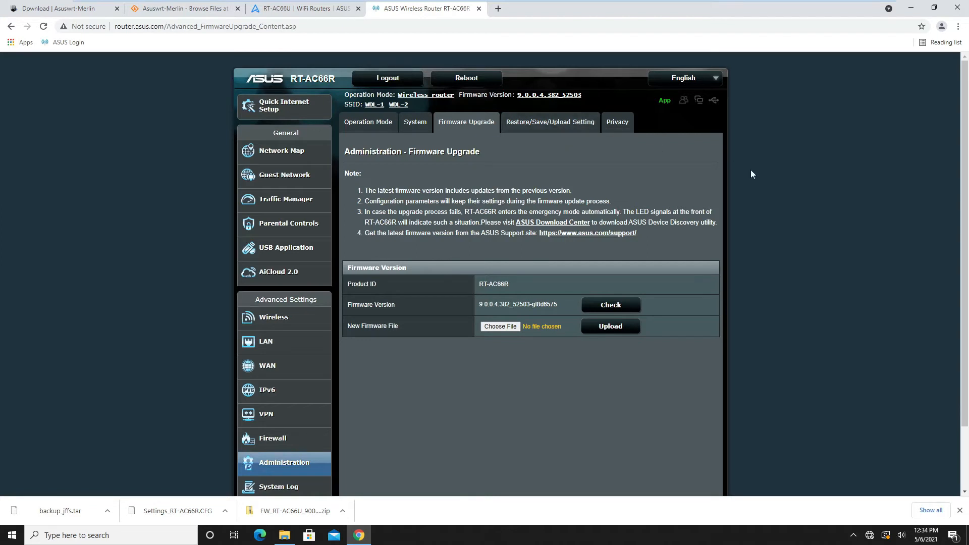
mouse_move(777, 173)
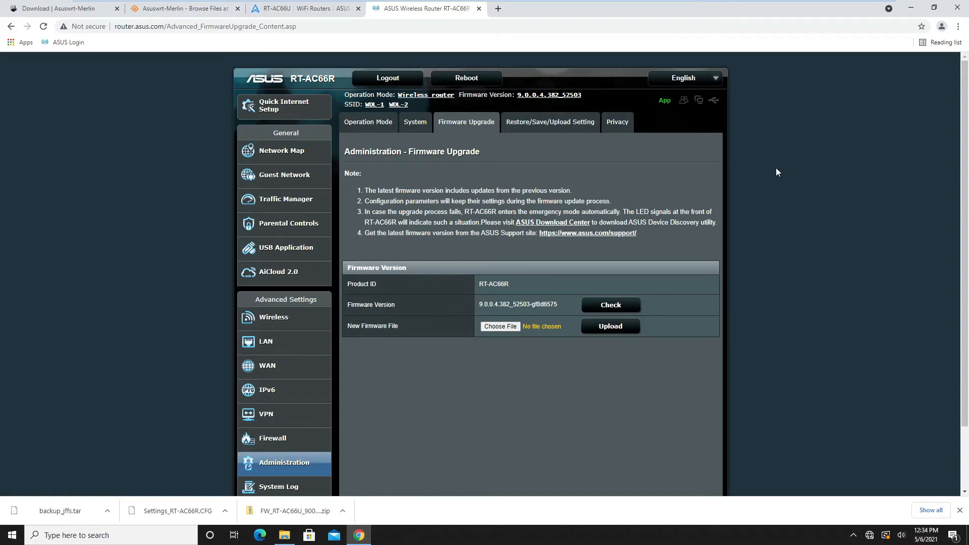
mouse_move(766, 169)
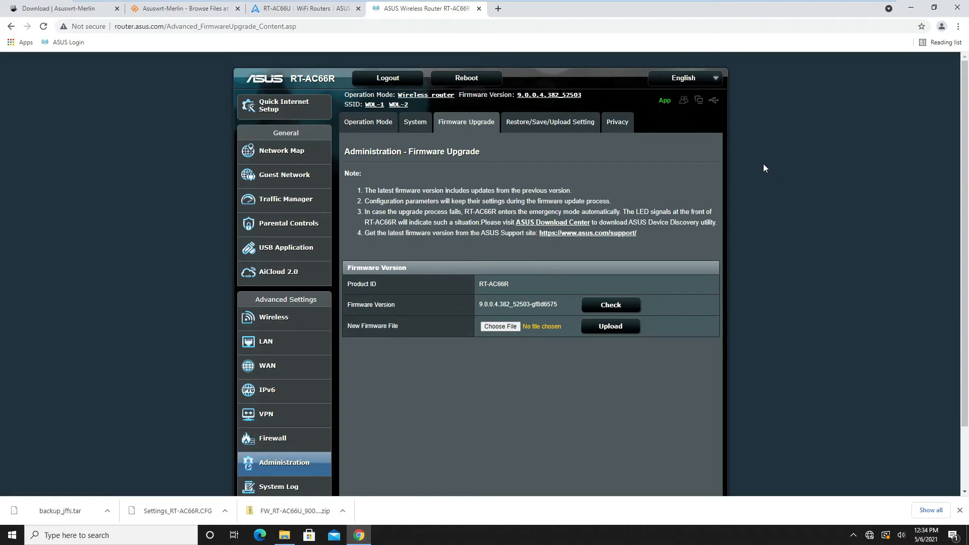
left_click(282, 151)
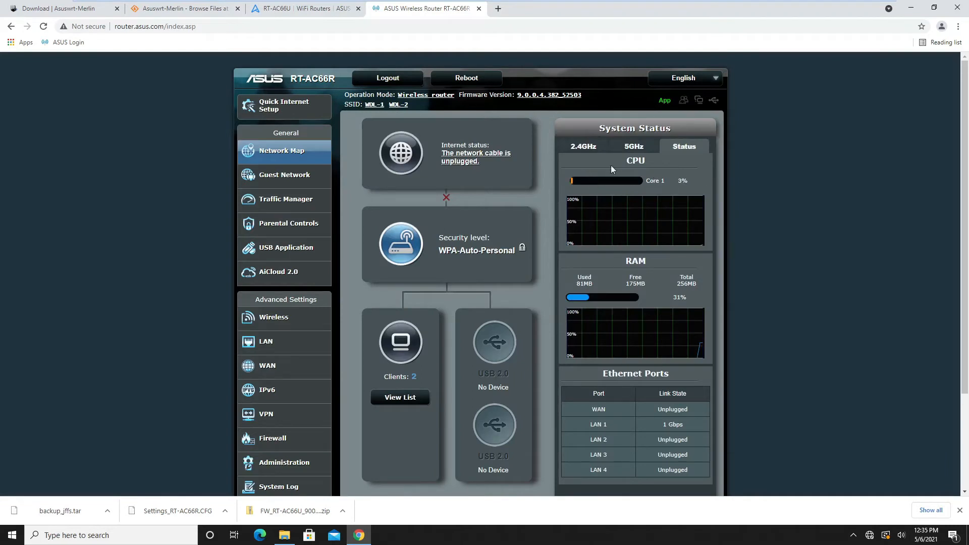
mouse_move(670, 287)
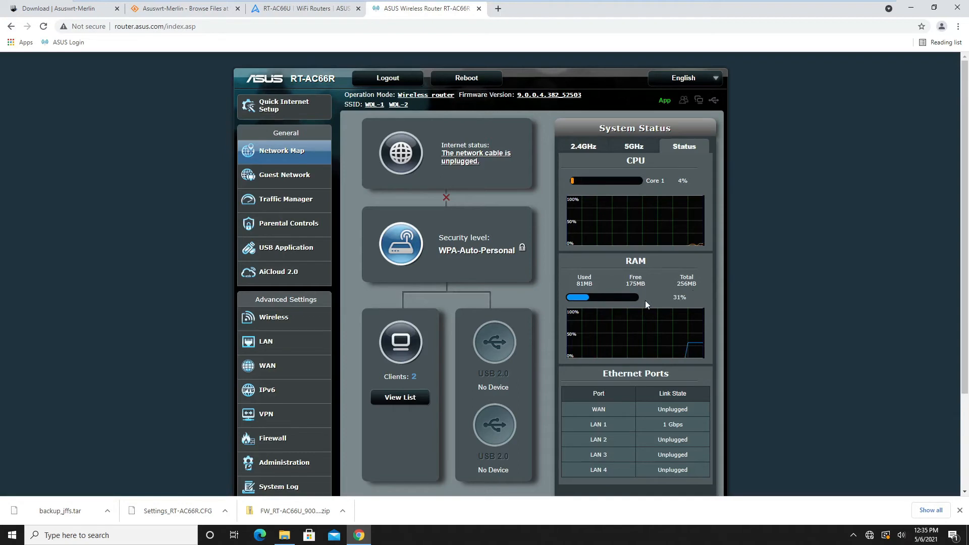
mouse_move(756, 259)
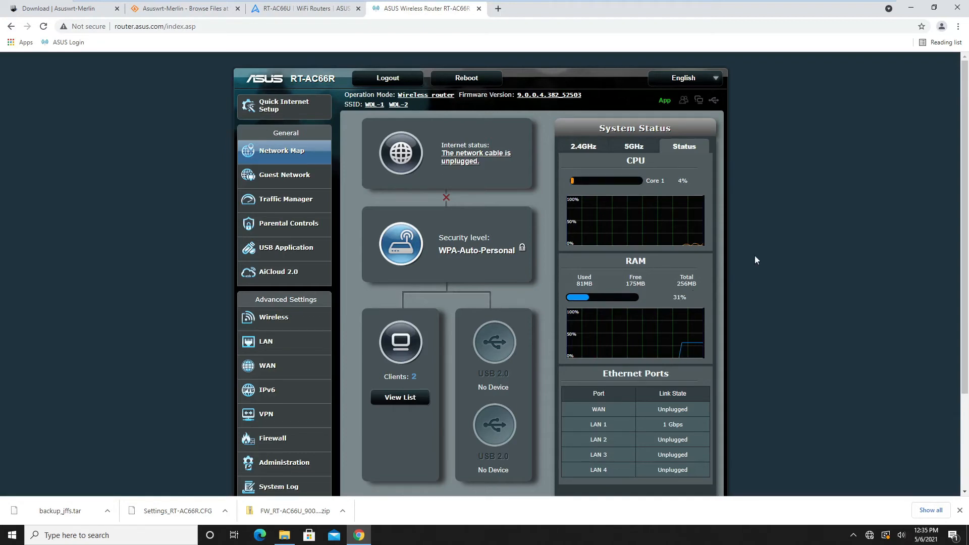
mouse_move(821, 416)
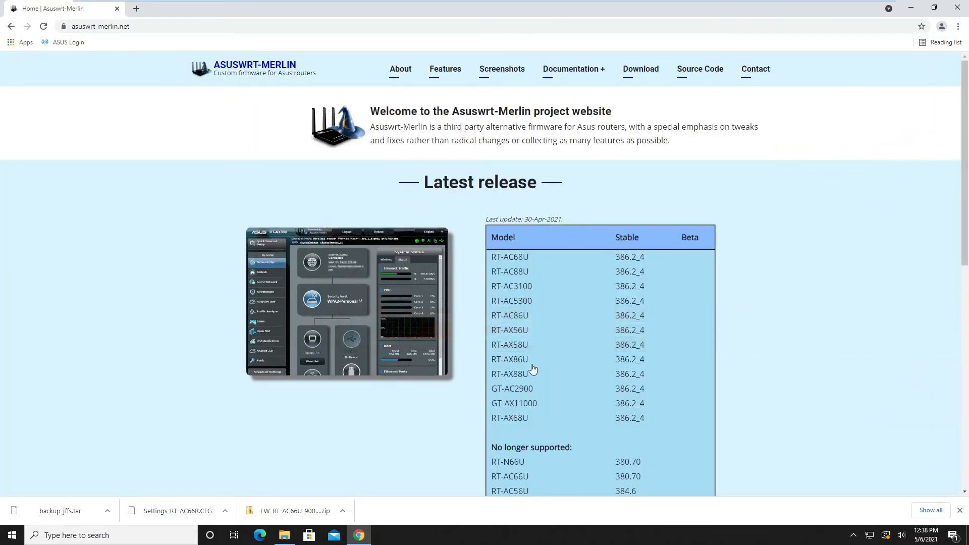
- On SourceForge, browse RT-AC66U_B1 then RT-AC68U > Release and download RT-AC68U_386.2_4.zip
scroll("down", 3)
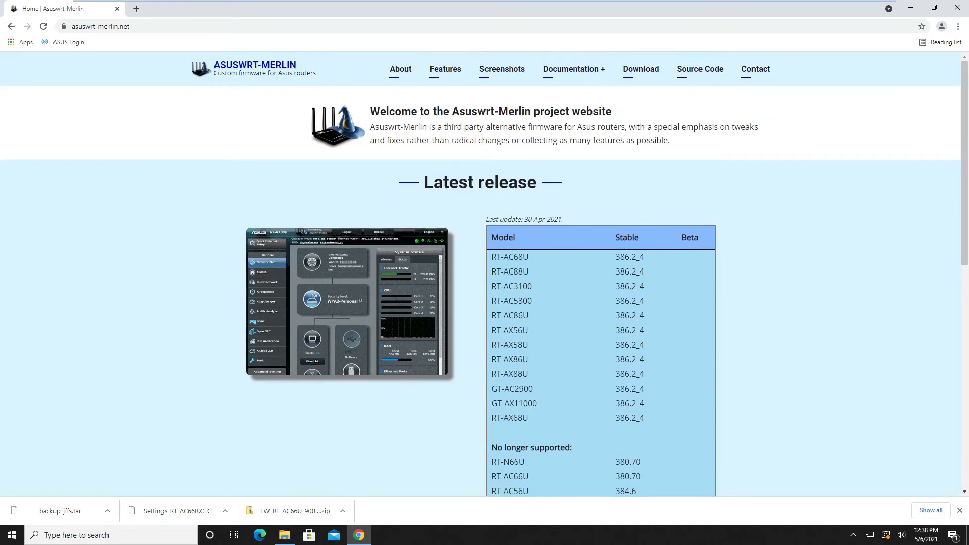
mouse_move(640, 69)
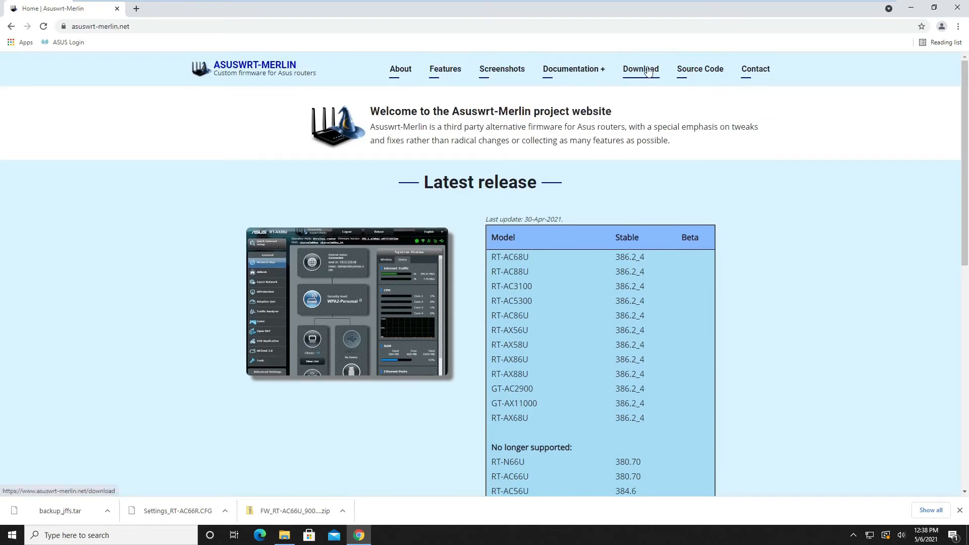
left_click(640, 69)
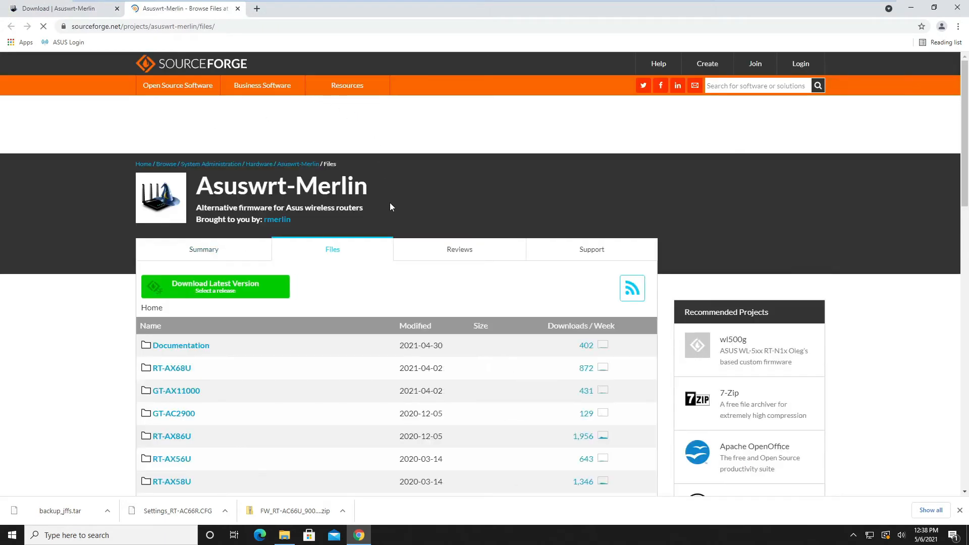
scroll("down", 3)
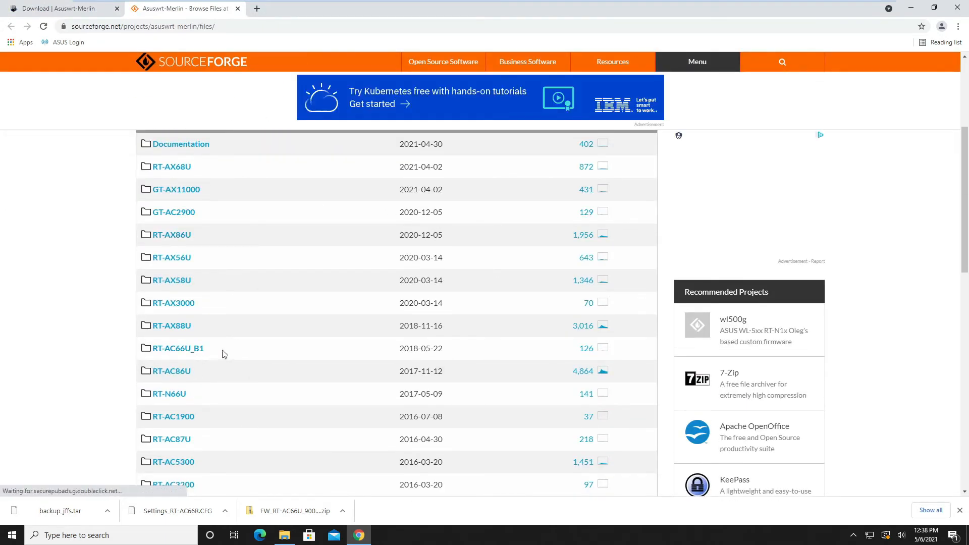
left_click(178, 349)
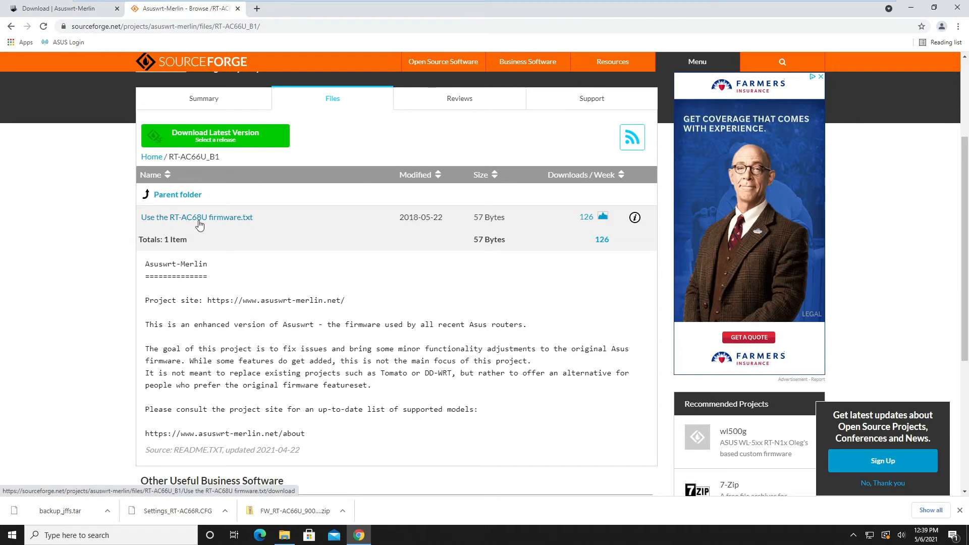
mouse_move(11, 32)
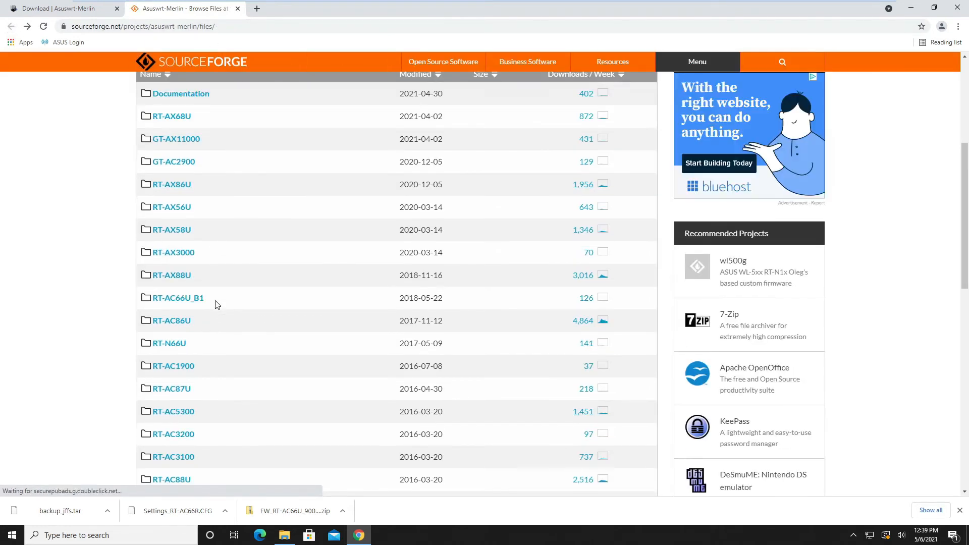
scroll("down", 3)
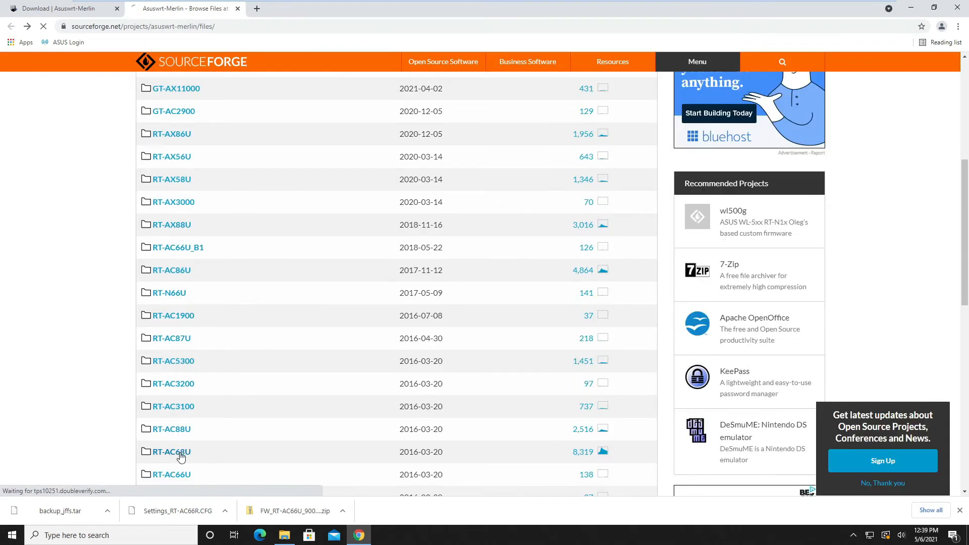
left_click(170, 451)
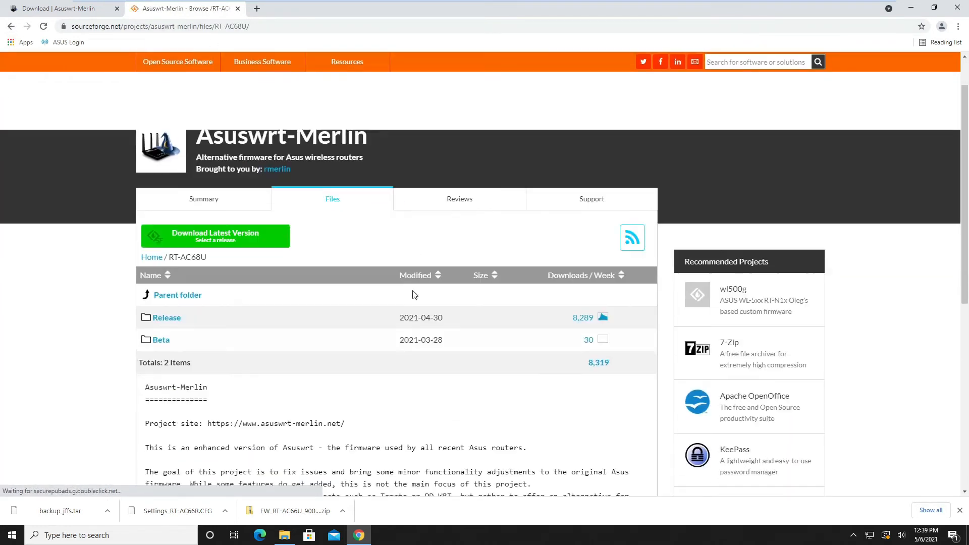
left_click(165, 317)
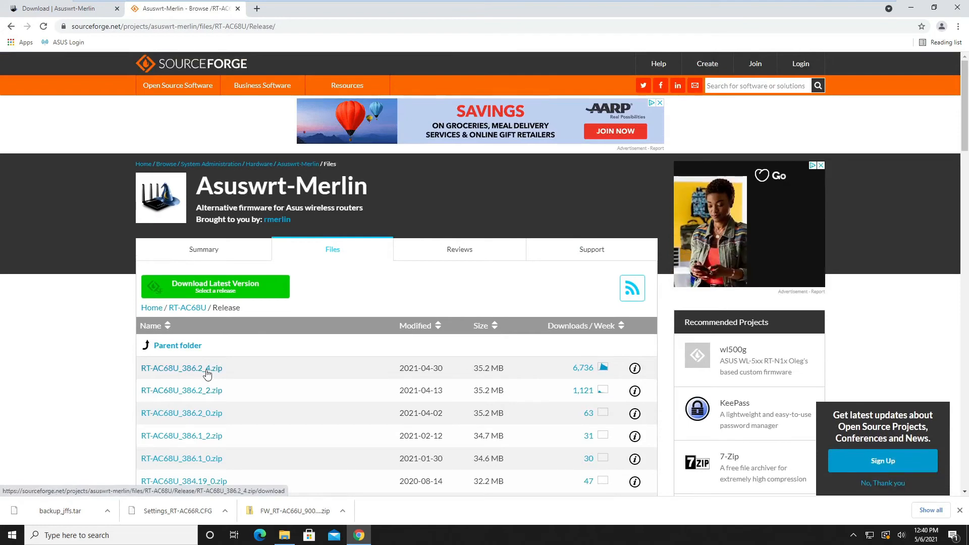
left_click(182, 367)
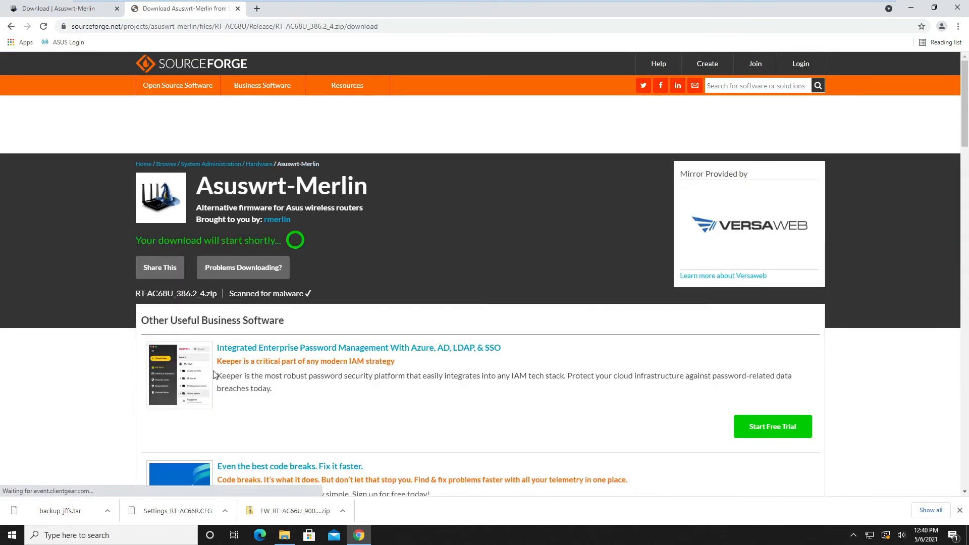
scroll("down", 3)
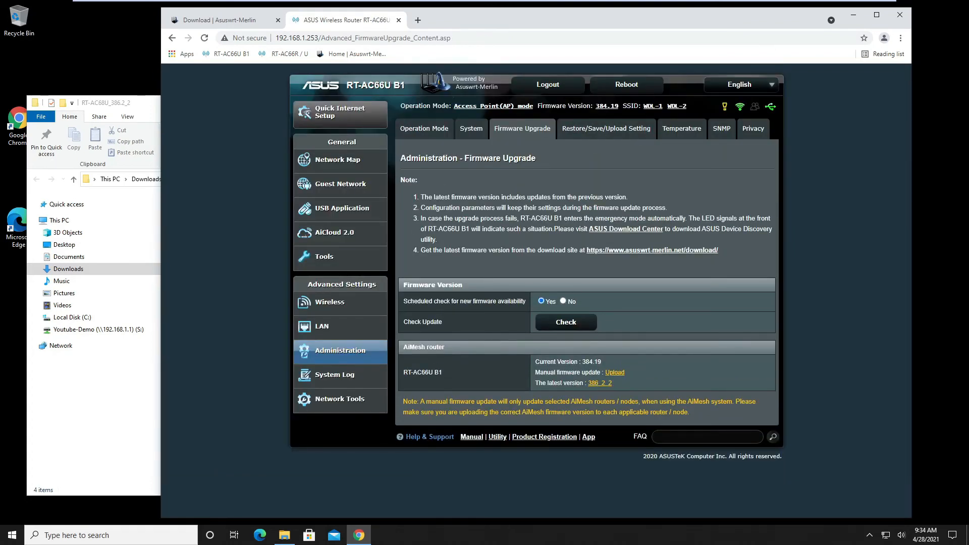
- Choose RT-AC68U_386.2_2.trx from the Downloads RT-AC68U_386.2_2 folder as the manual update file
left_click(615, 372)
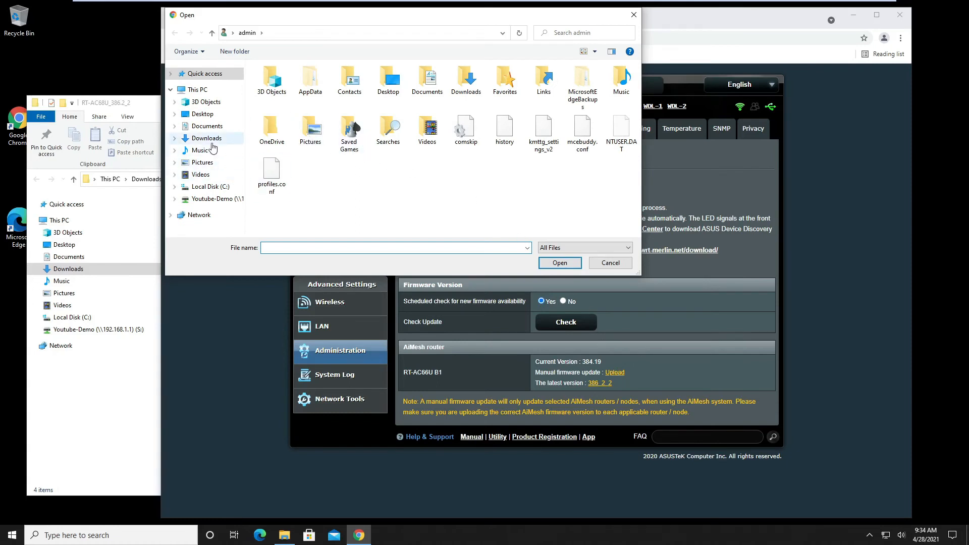
left_click(206, 139)
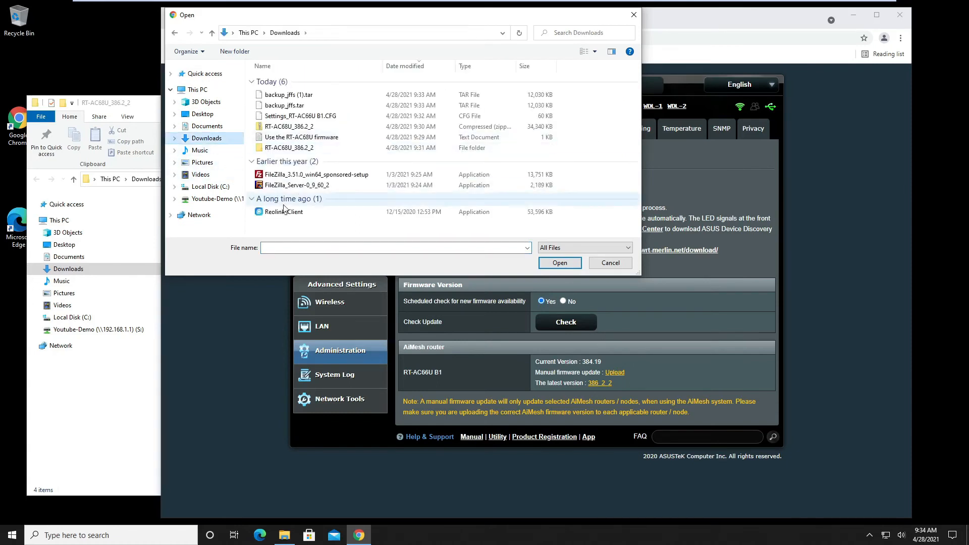
double_click(287, 147)
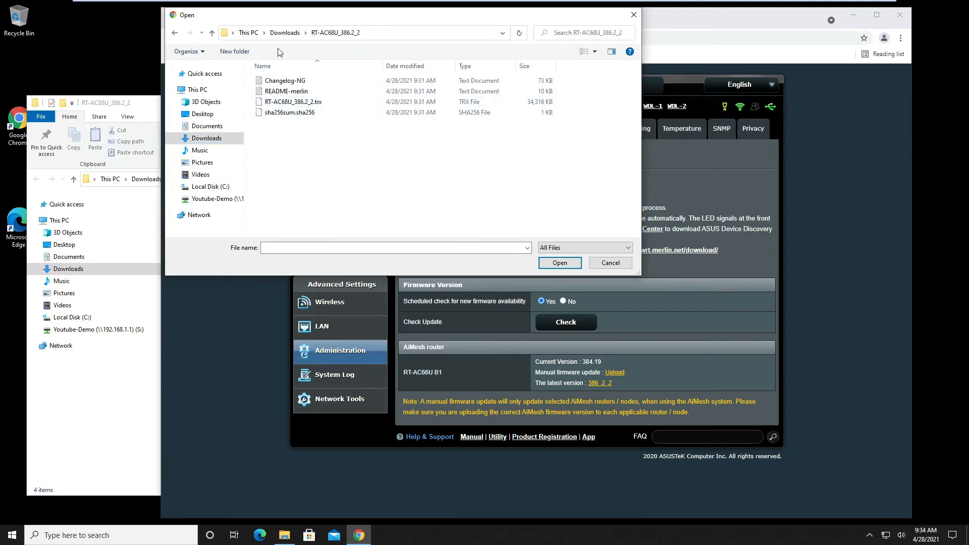
left_click(293, 101)
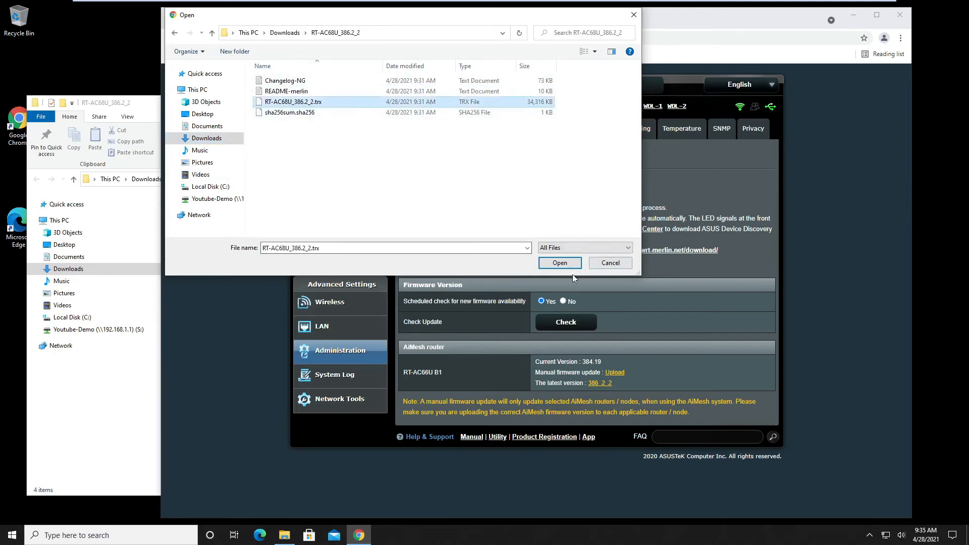
left_click(558, 262)
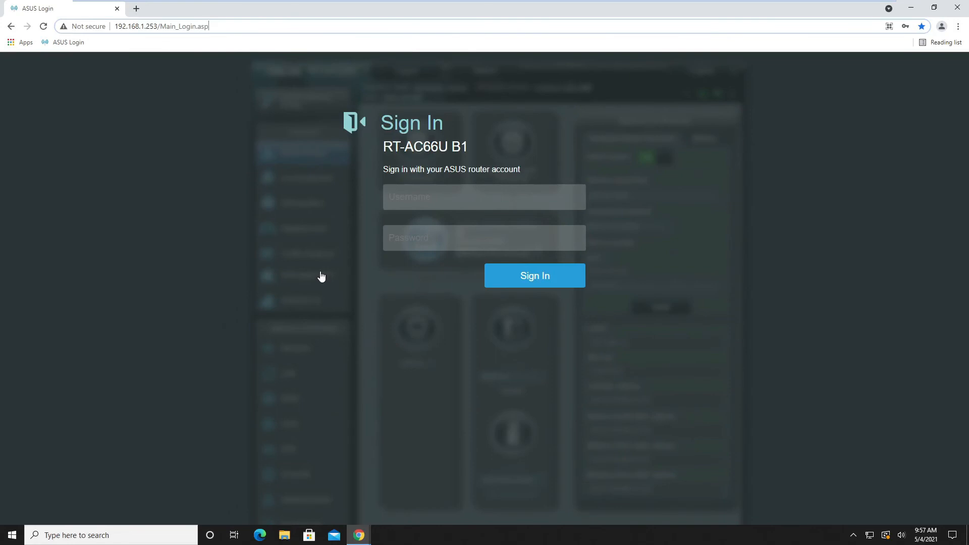
mouse_move(281, 246)
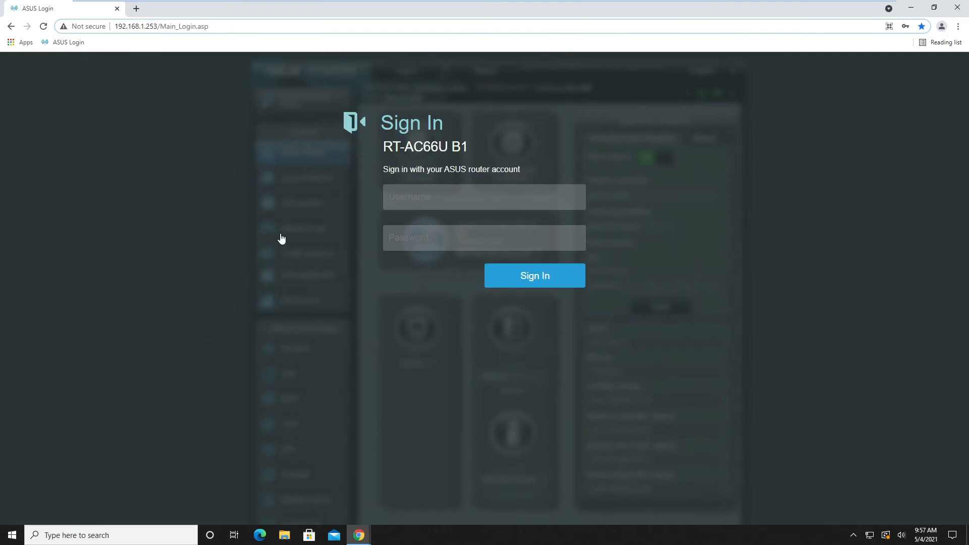
mouse_move(199, 153)
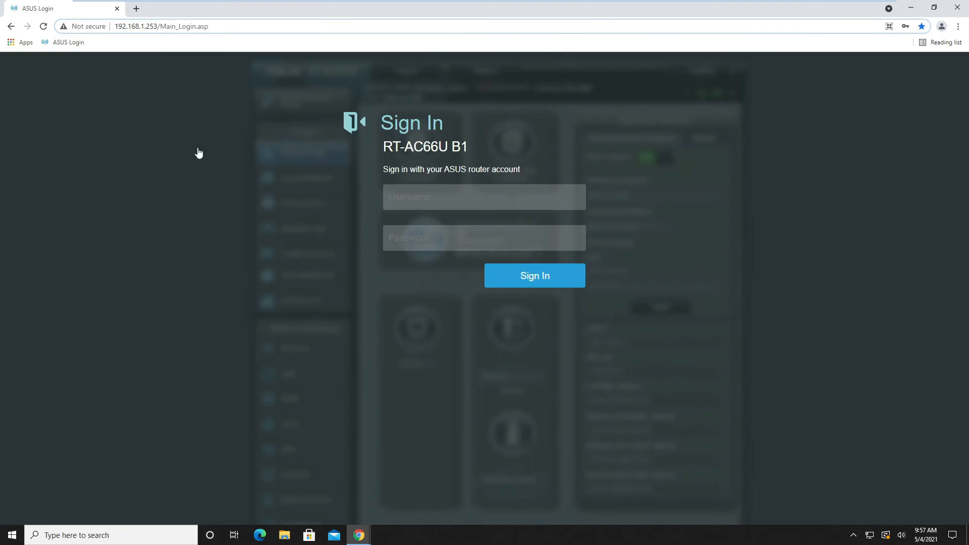
mouse_move(229, 149)
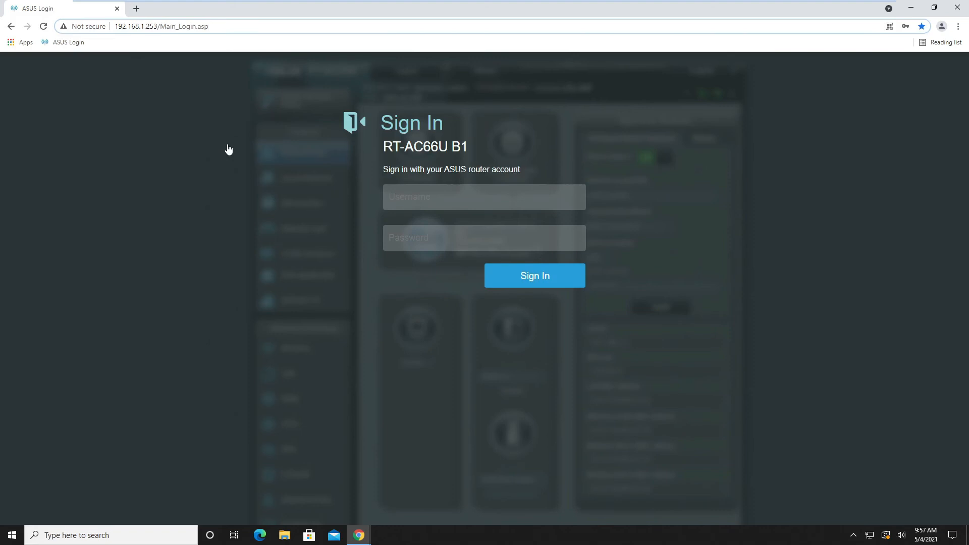
- Log in to the Archer A7 administration pages with the router password
left_click(484, 224)
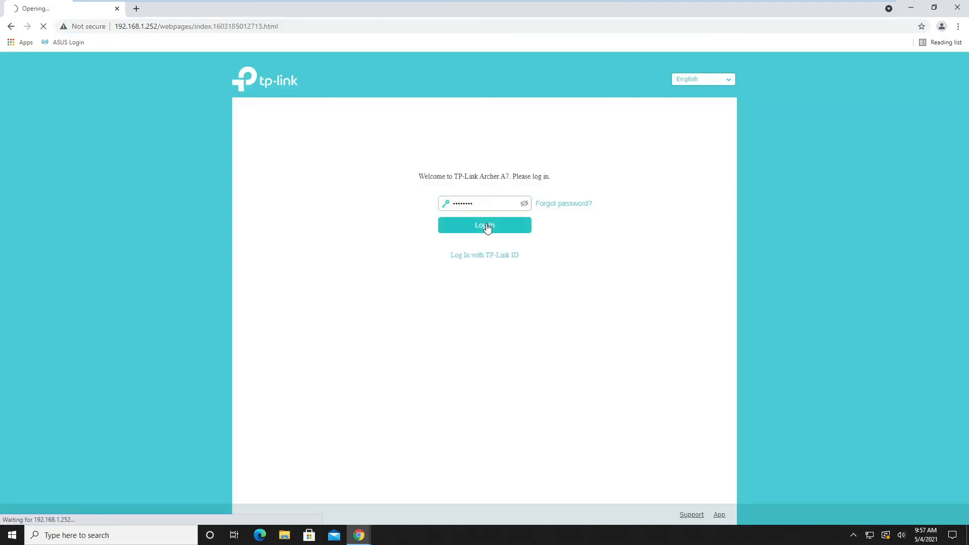
left_click(485, 225)
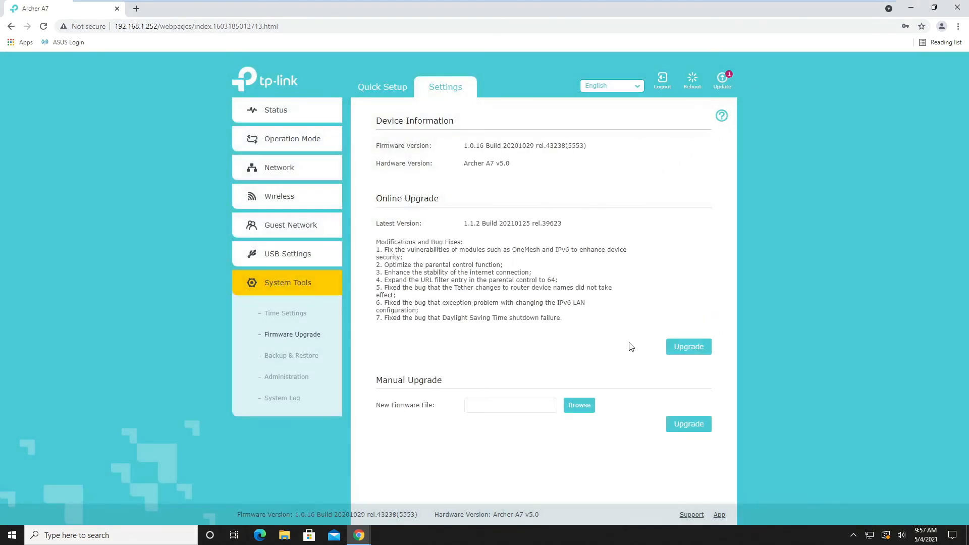
- Confirm the Online Upgrade to firmware 1.1.2 Build 20210125 so the download begins
left_click(688, 346)
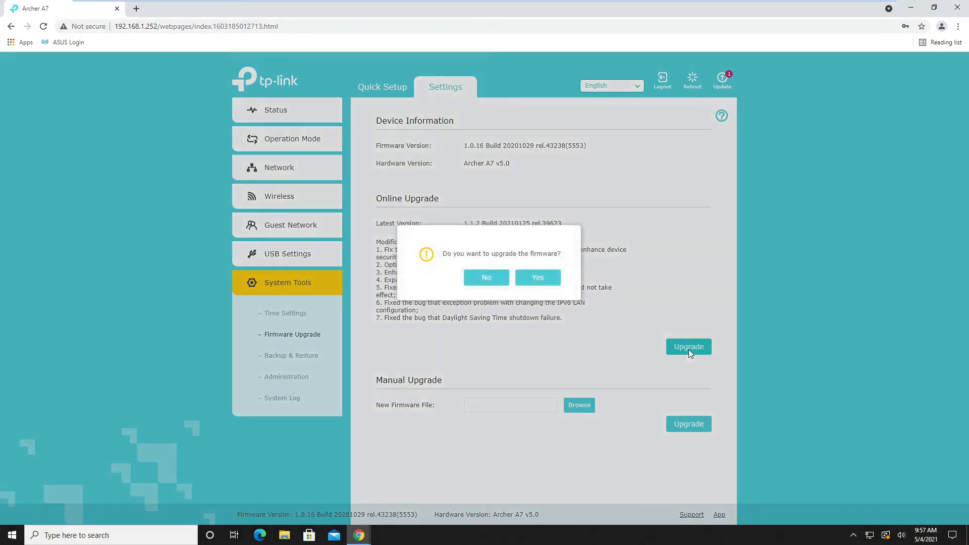
mouse_move(486, 278)
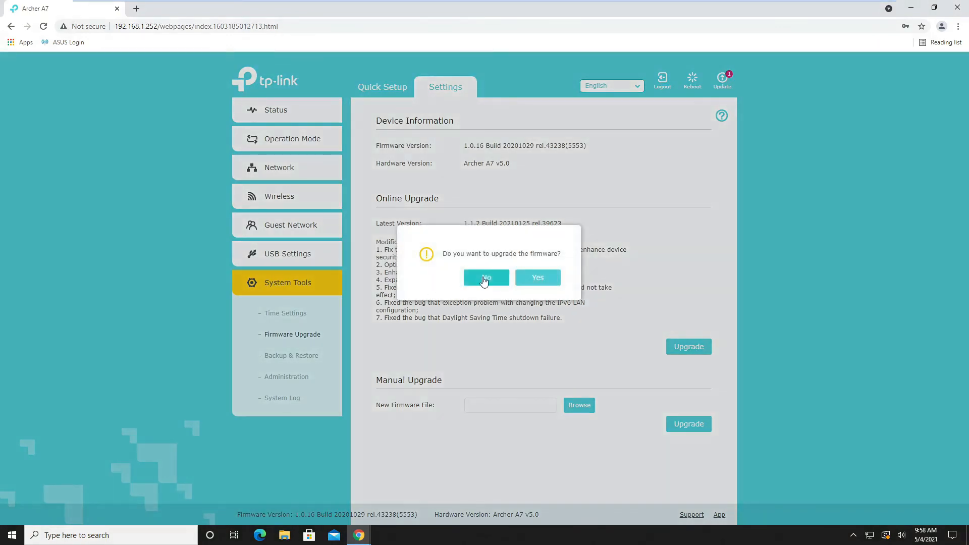
mouse_move(646, 350)
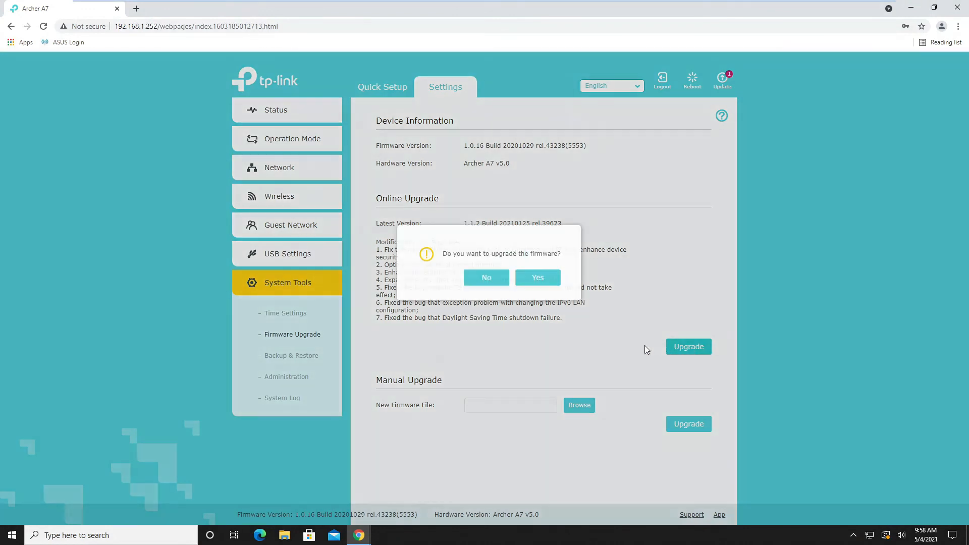
left_click(537, 276)
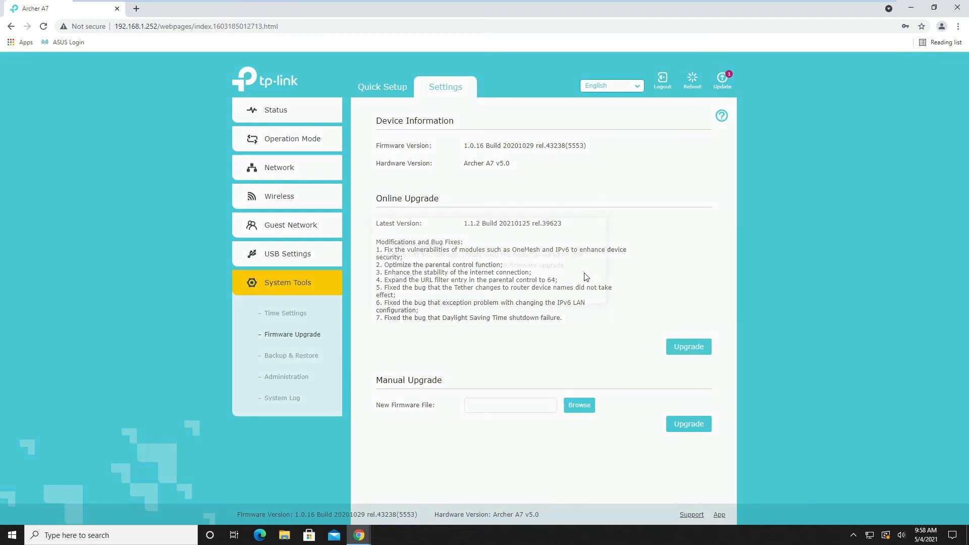
left_click(688, 346)
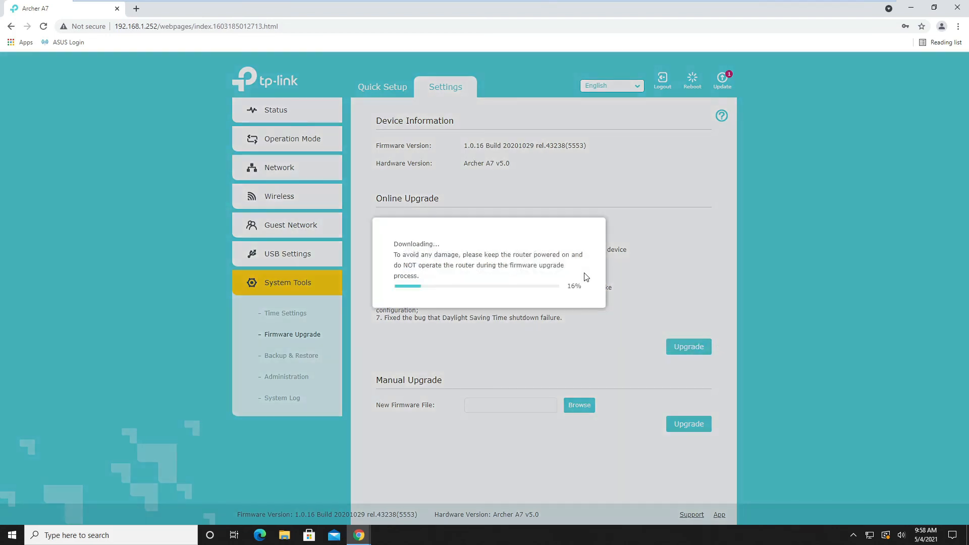